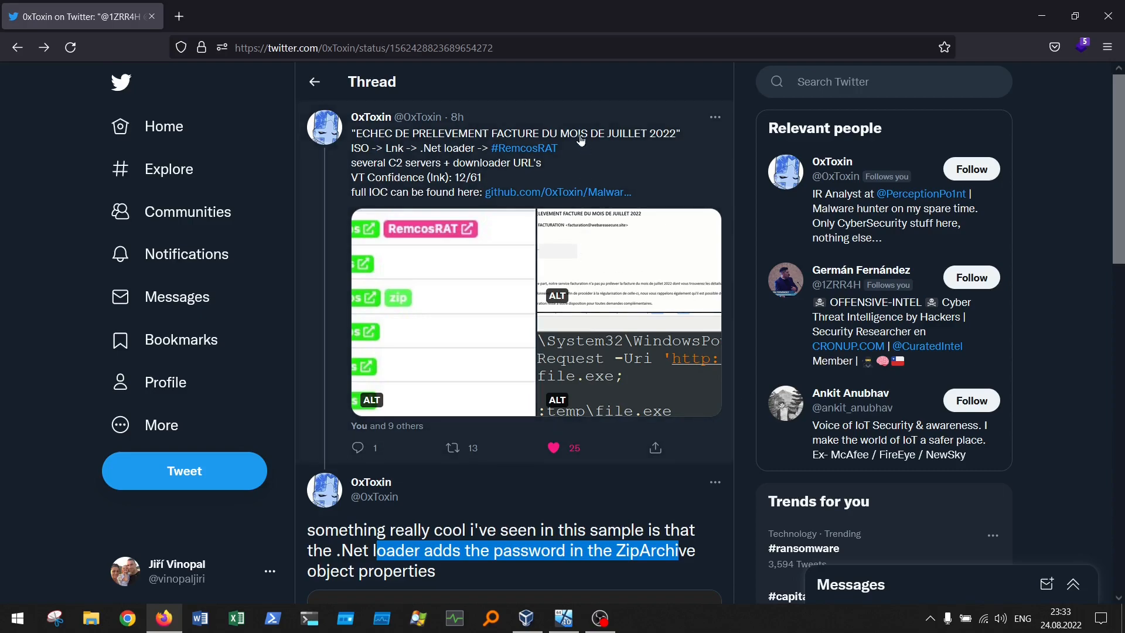
pyautogui.moveTo(642, 158)
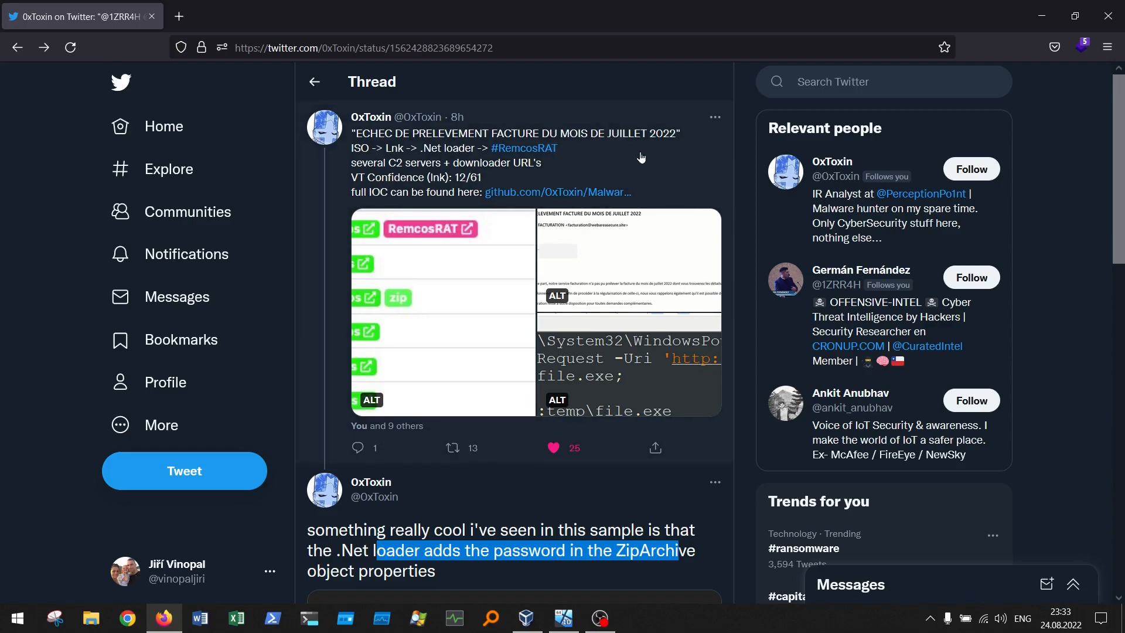
# Scroll down the thread to 0xToxin's second tweet and its ZipArchive password code image.
pyautogui.scroll(-3)
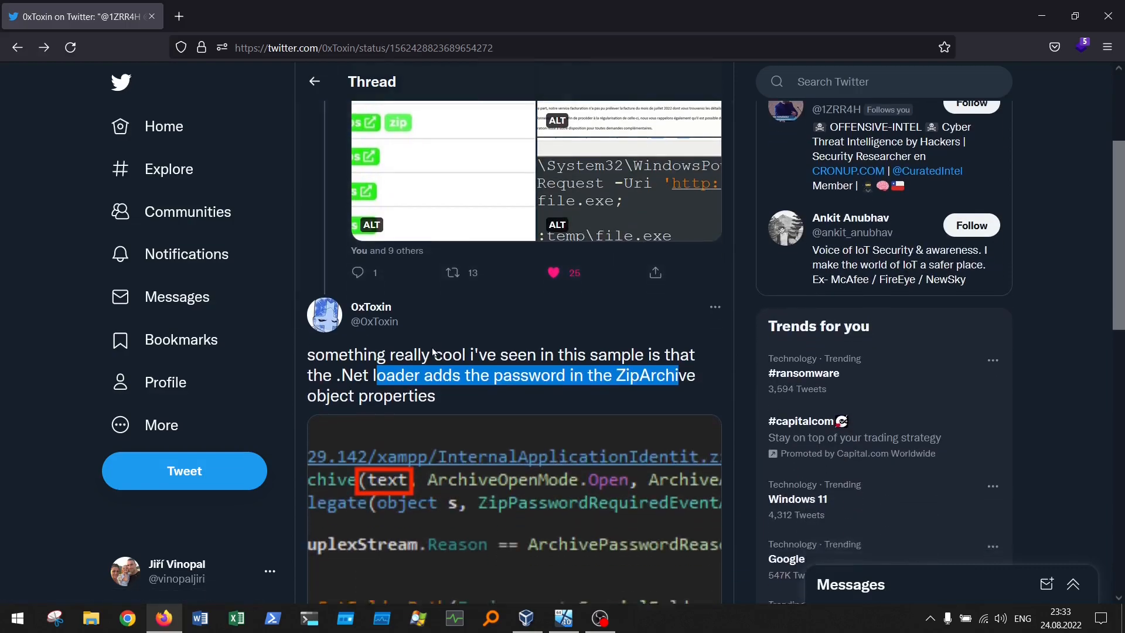
pyautogui.scroll(-3)
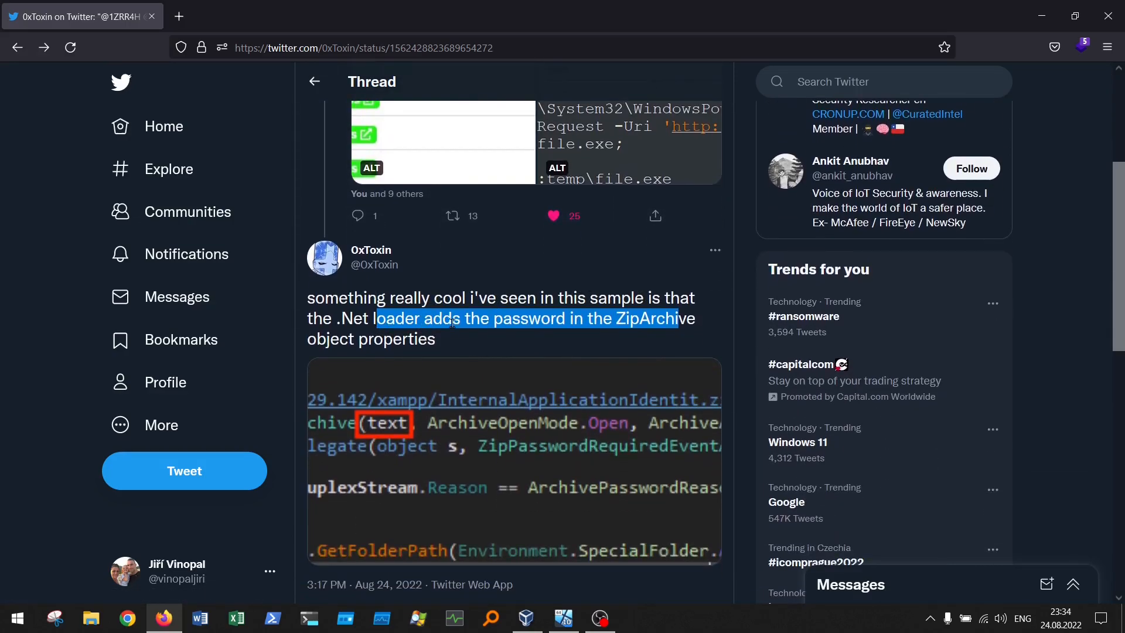
pyautogui.scroll(-3)
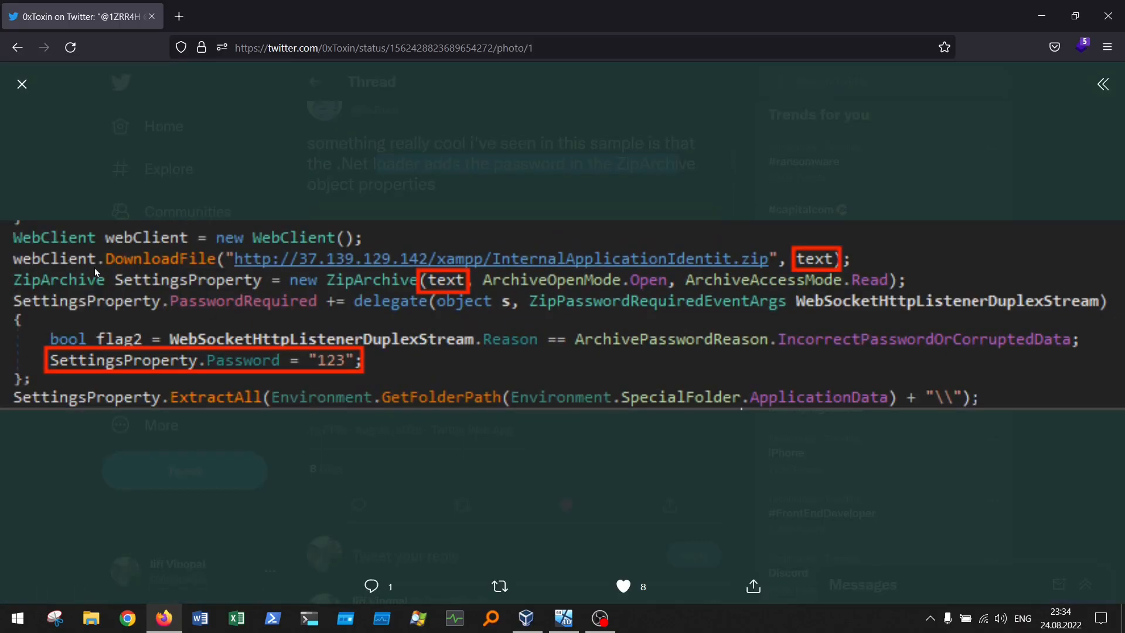
pyautogui.moveTo(159, 219)
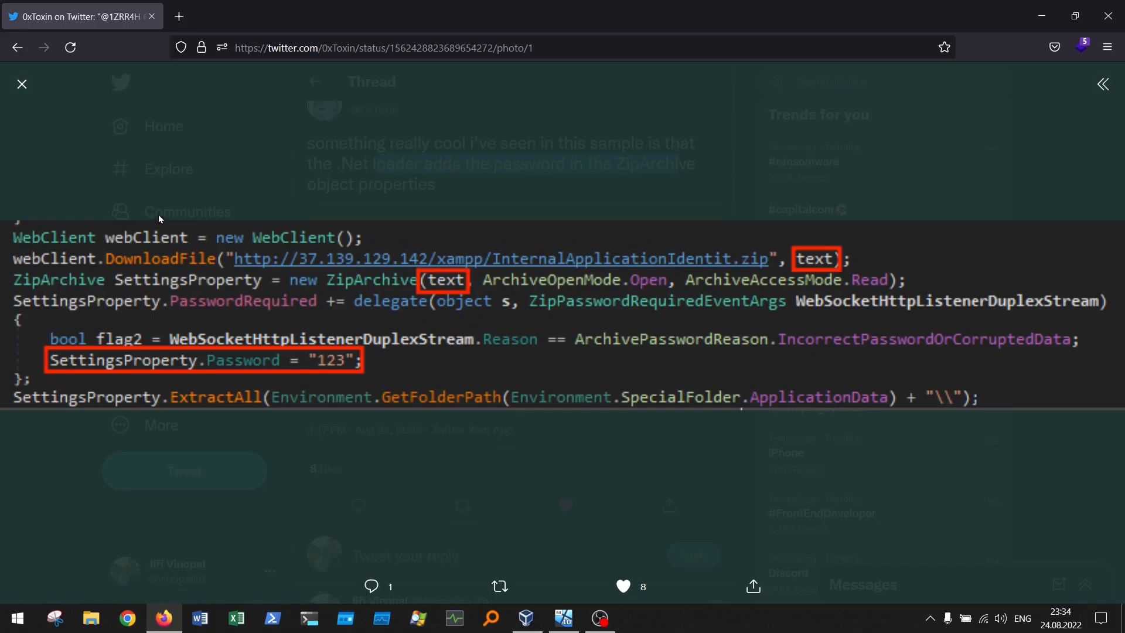
pyautogui.moveTo(817, 240)
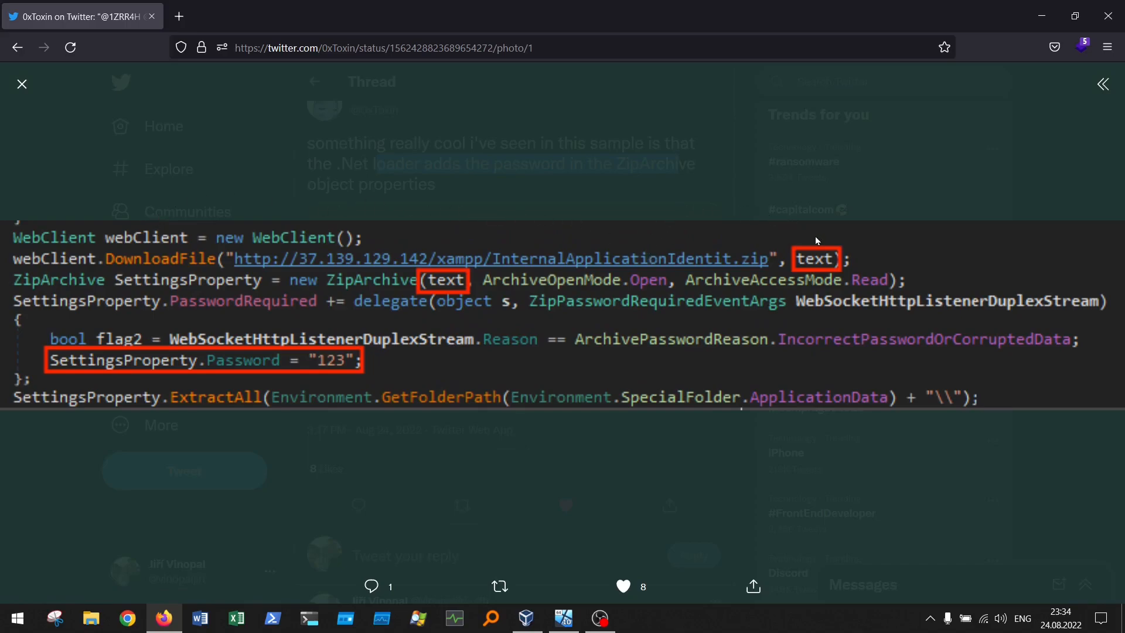
pyautogui.moveTo(819, 261)
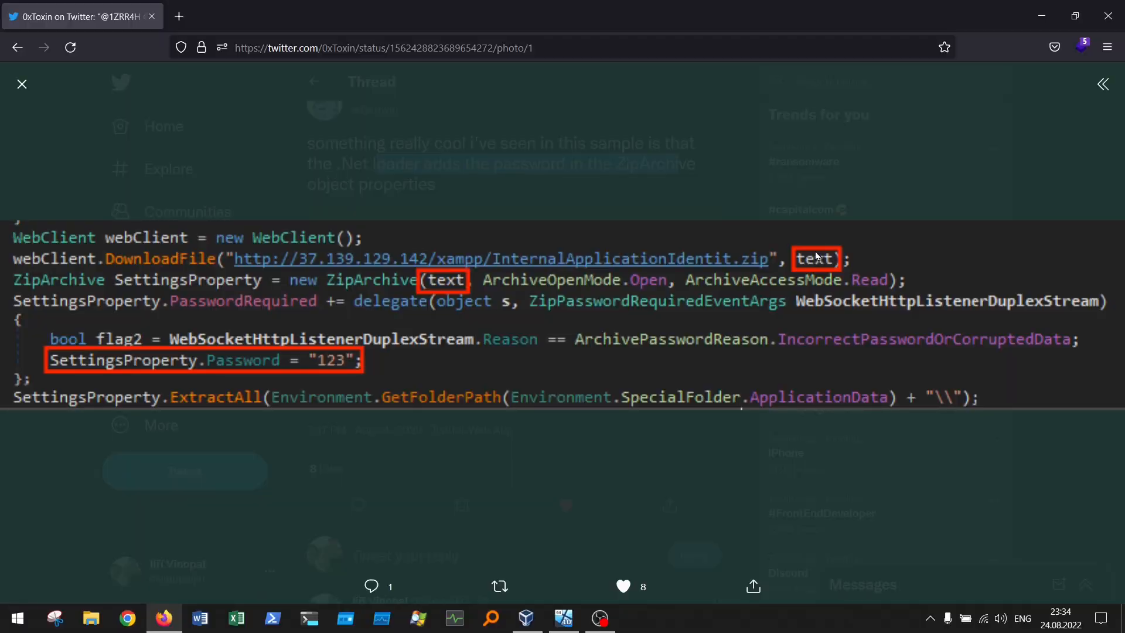
pyautogui.moveTo(816, 283)
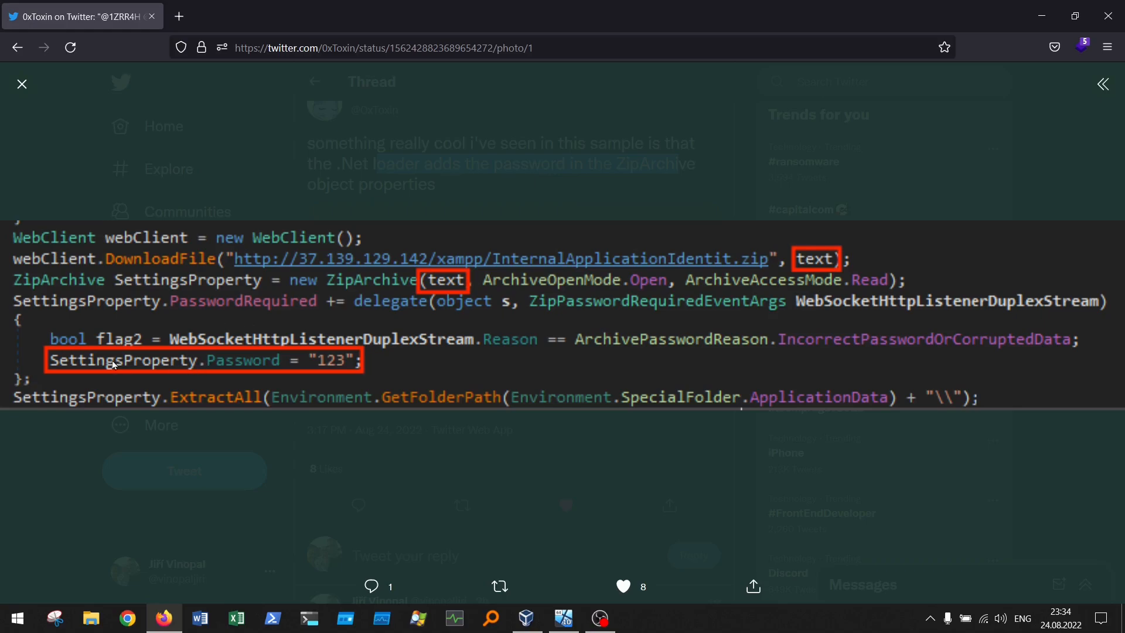
pyautogui.moveTo(257, 329)
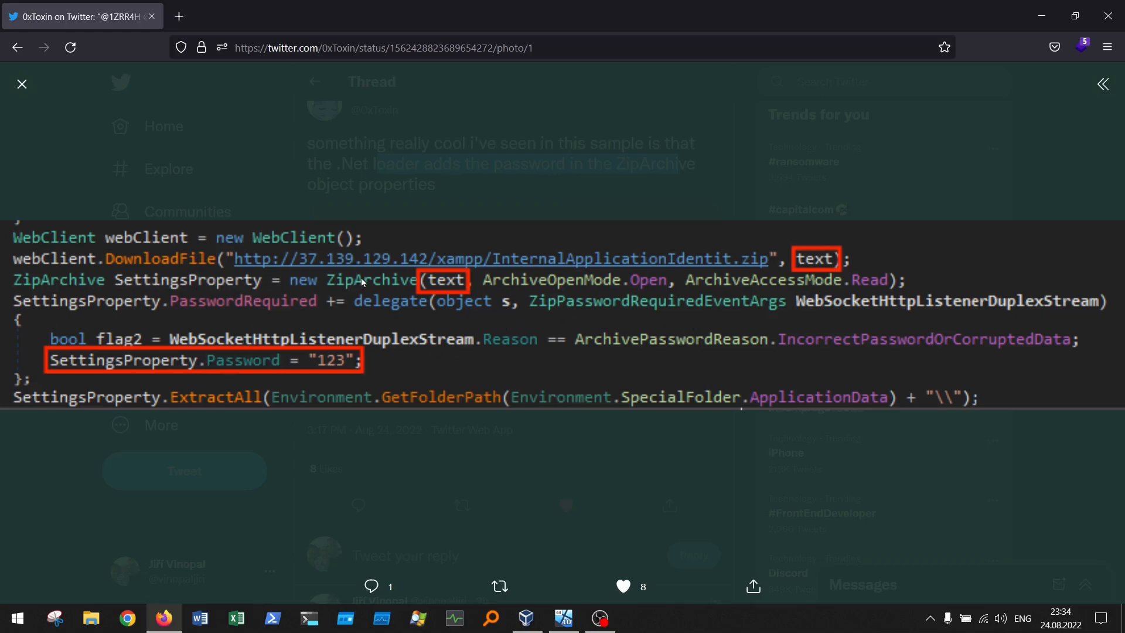
pyautogui.moveTo(294, 269)
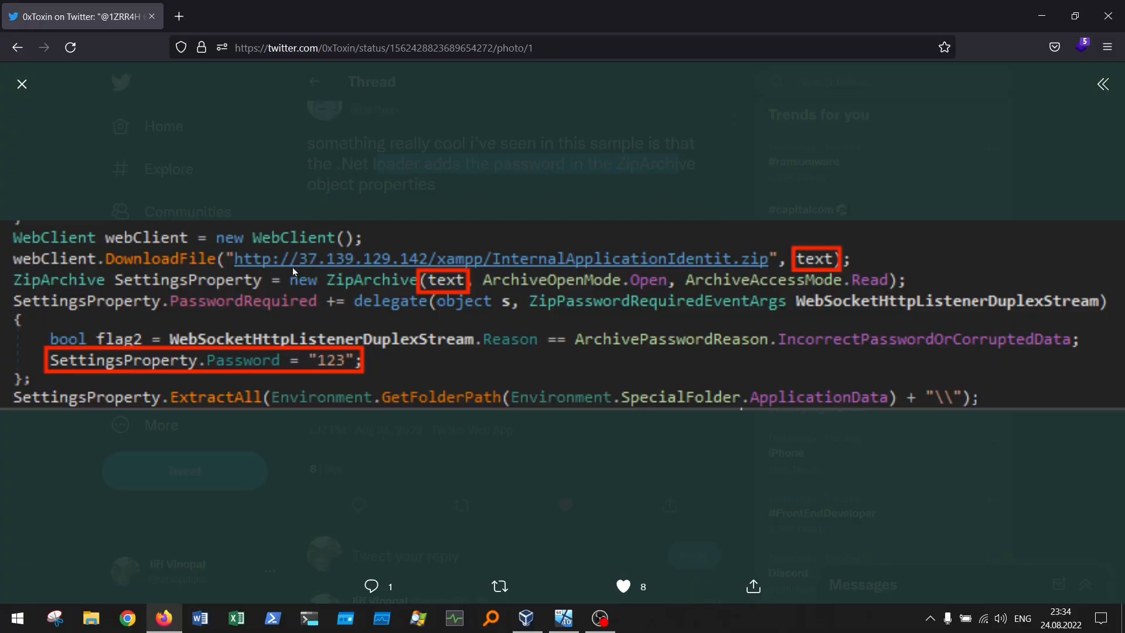
pyautogui.moveTo(155, 370)
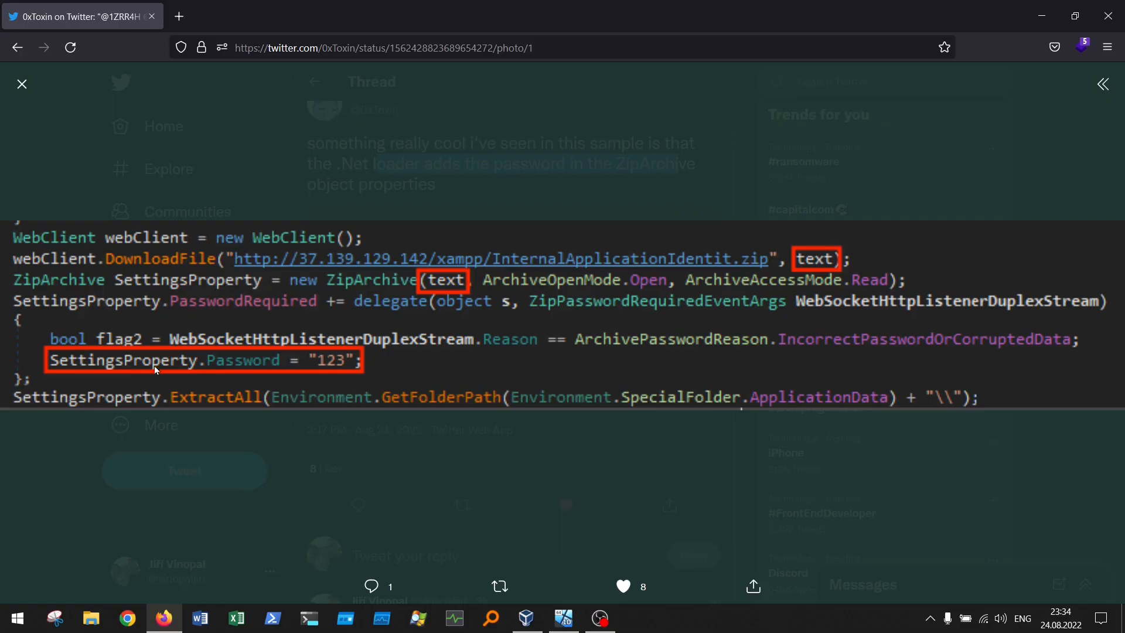
pyautogui.moveTo(261, 407)
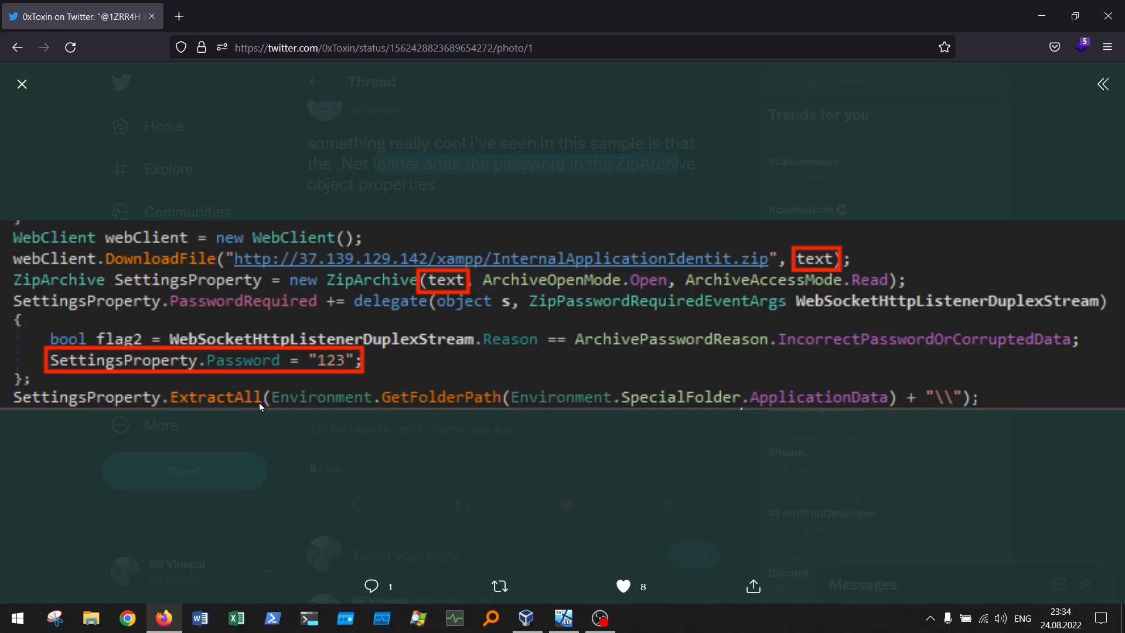
pyautogui.moveTo(961, 401)
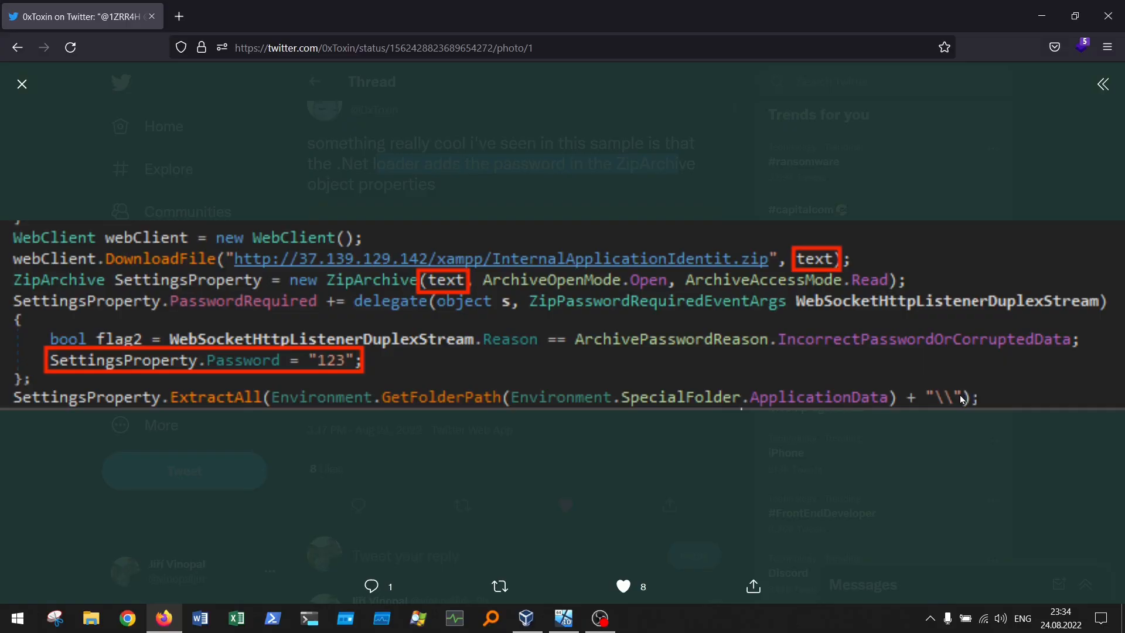
pyautogui.moveTo(909, 362)
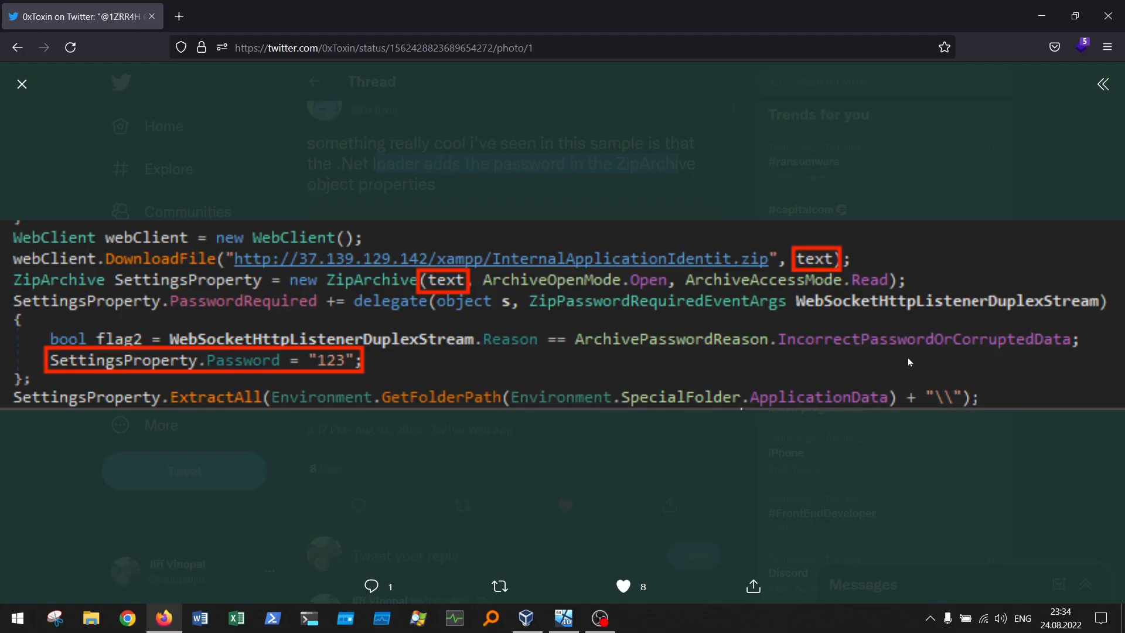
pyautogui.moveTo(739, 316)
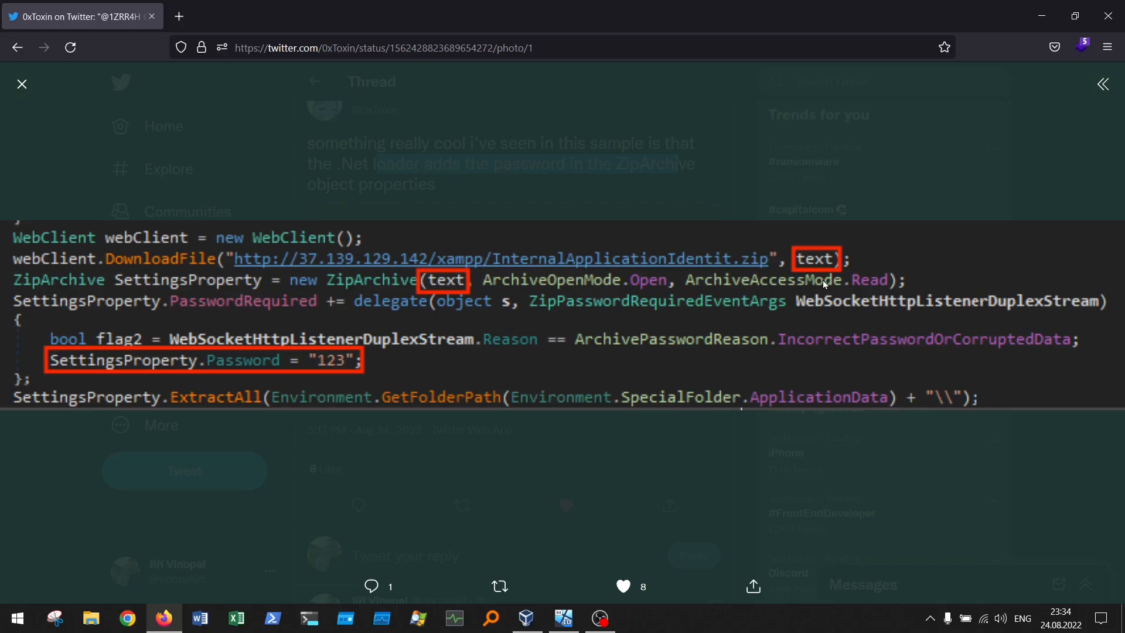
pyautogui.moveTo(902, 165)
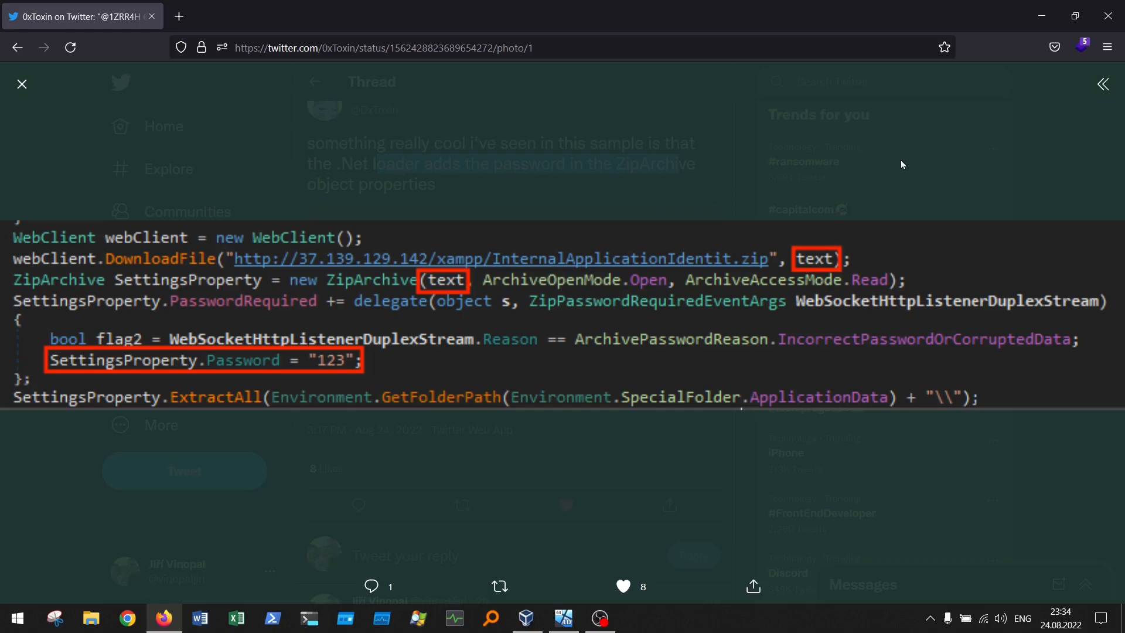
pyautogui.moveTo(755, 173)
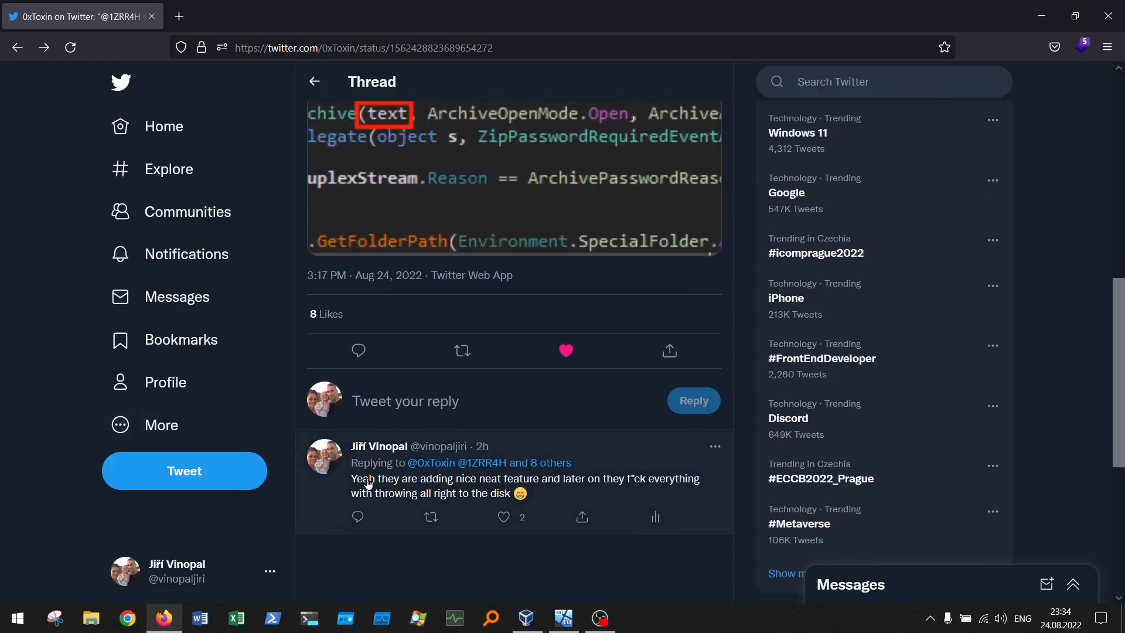
pyautogui.moveTo(440, 493)
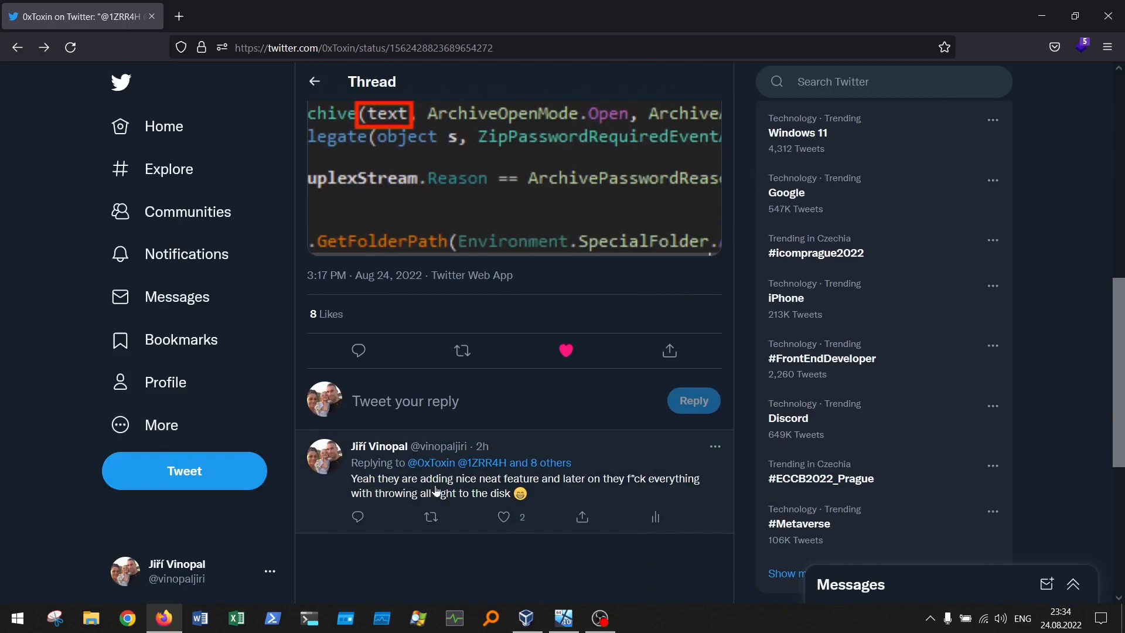
pyautogui.moveTo(638, 489)
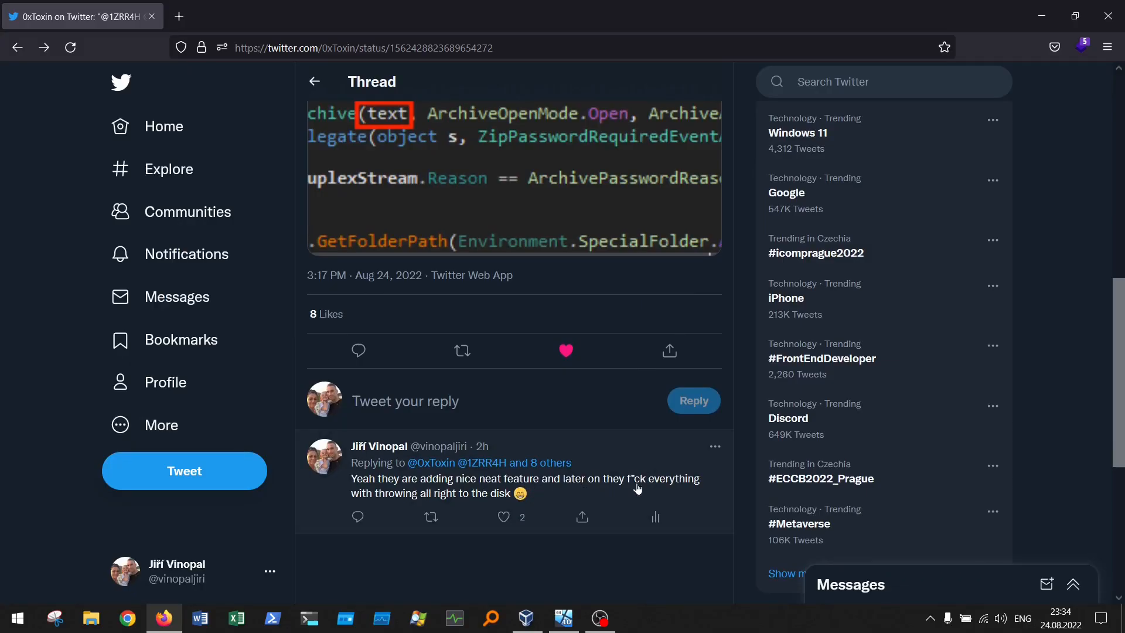
pyautogui.moveTo(658, 489)
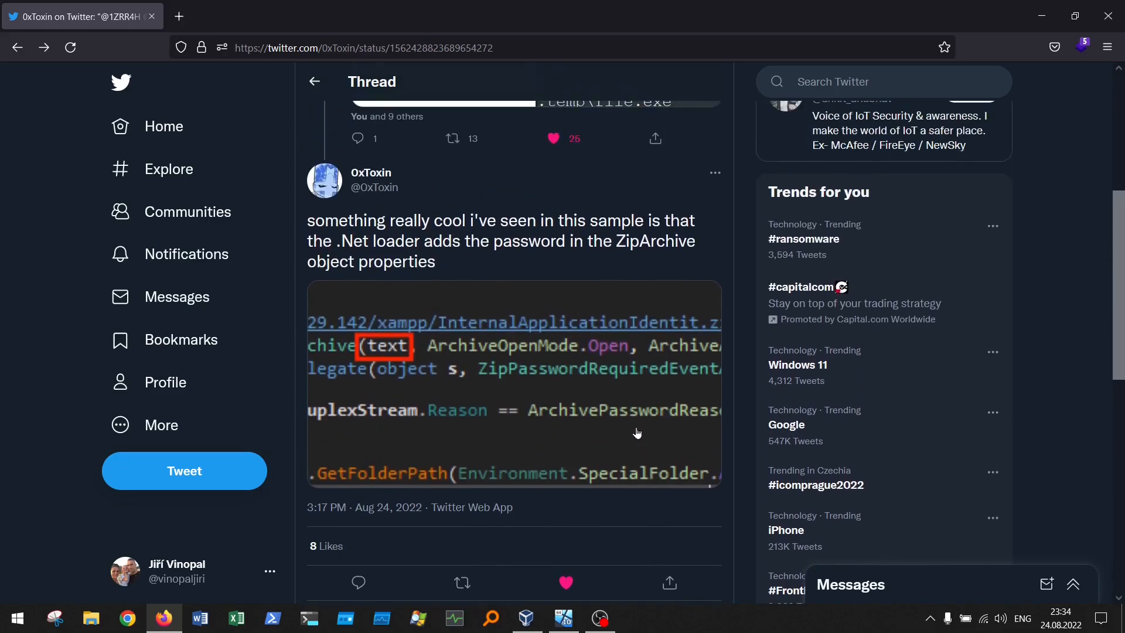
# Scroll down the thread to read the replies under the password tweet.
pyautogui.scroll(-3)
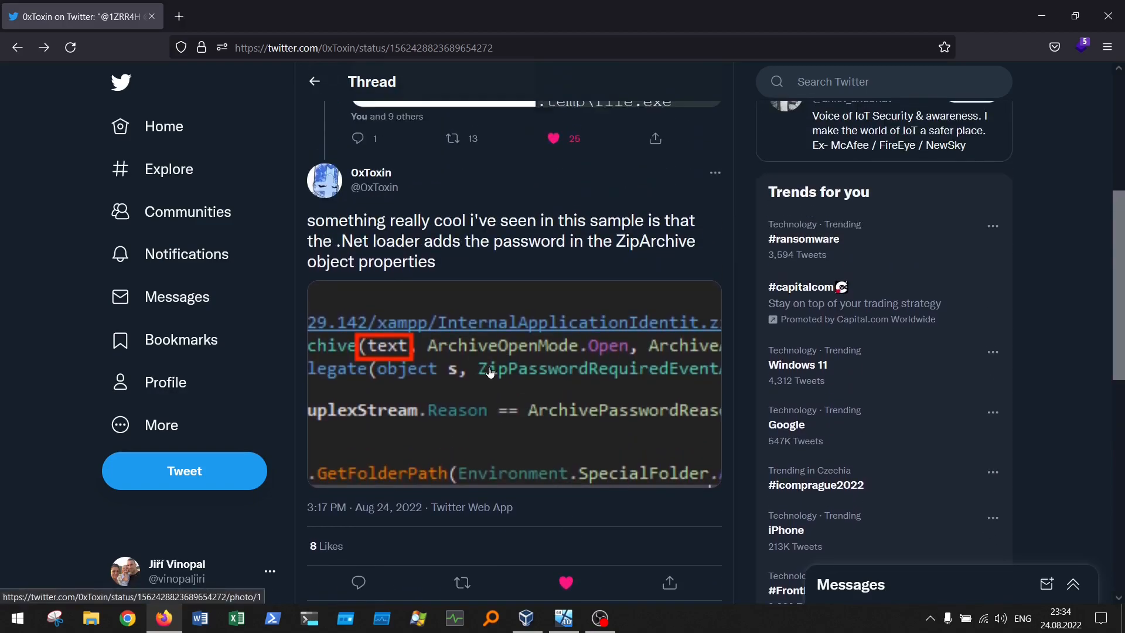
# Enlarge the tweet's code screenshot again to review it.
pyautogui.click(489, 372)
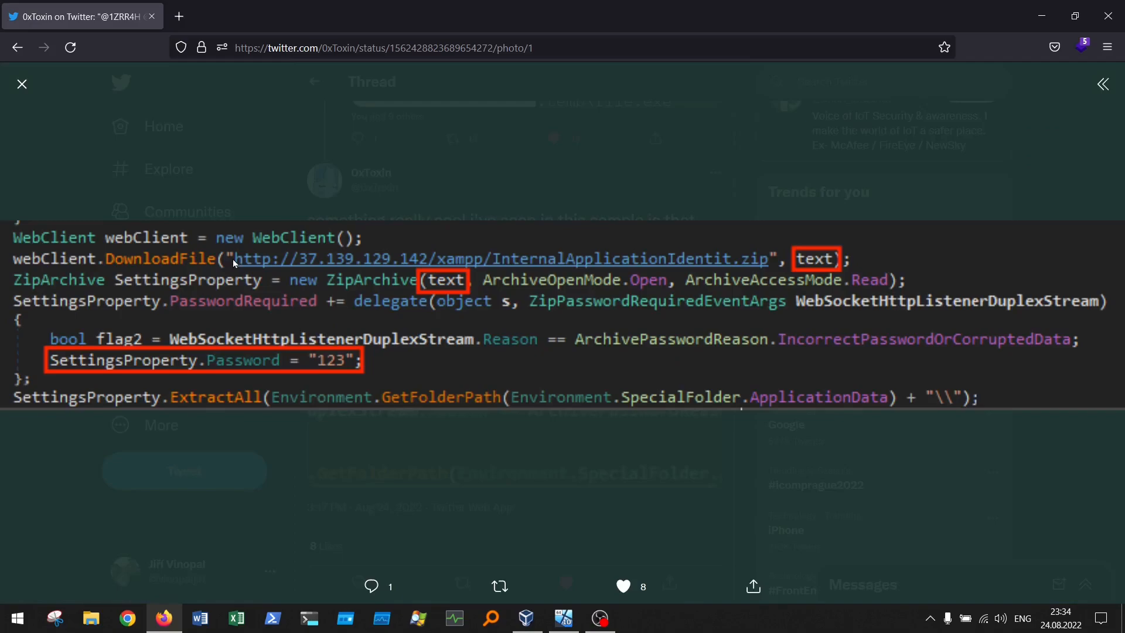
pyautogui.moveTo(221, 251)
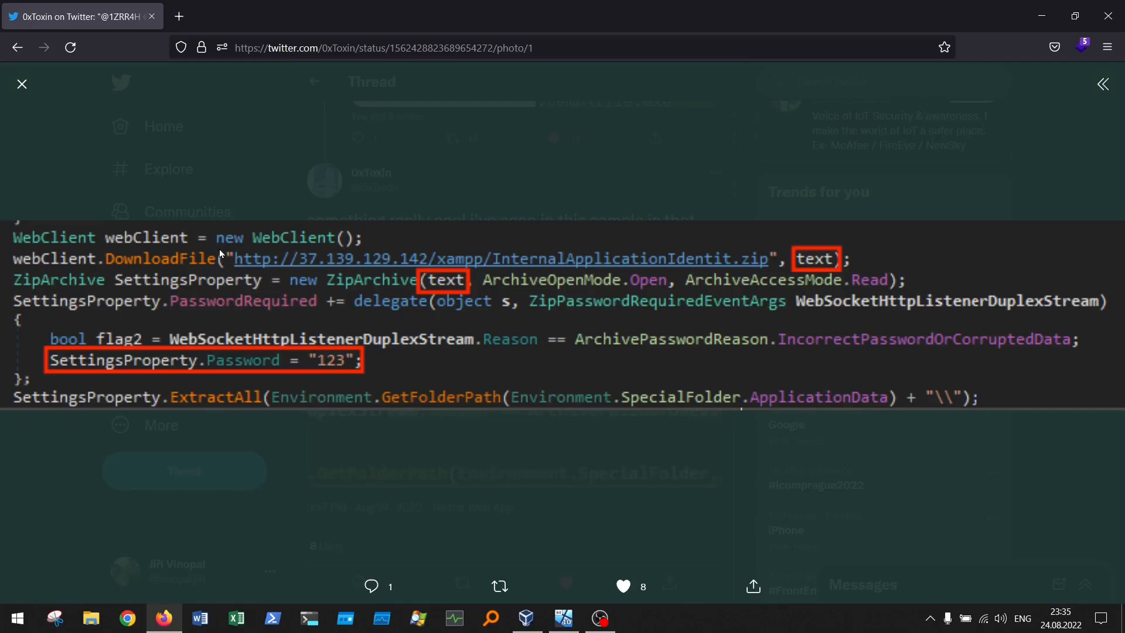
pyautogui.moveTo(105, 240)
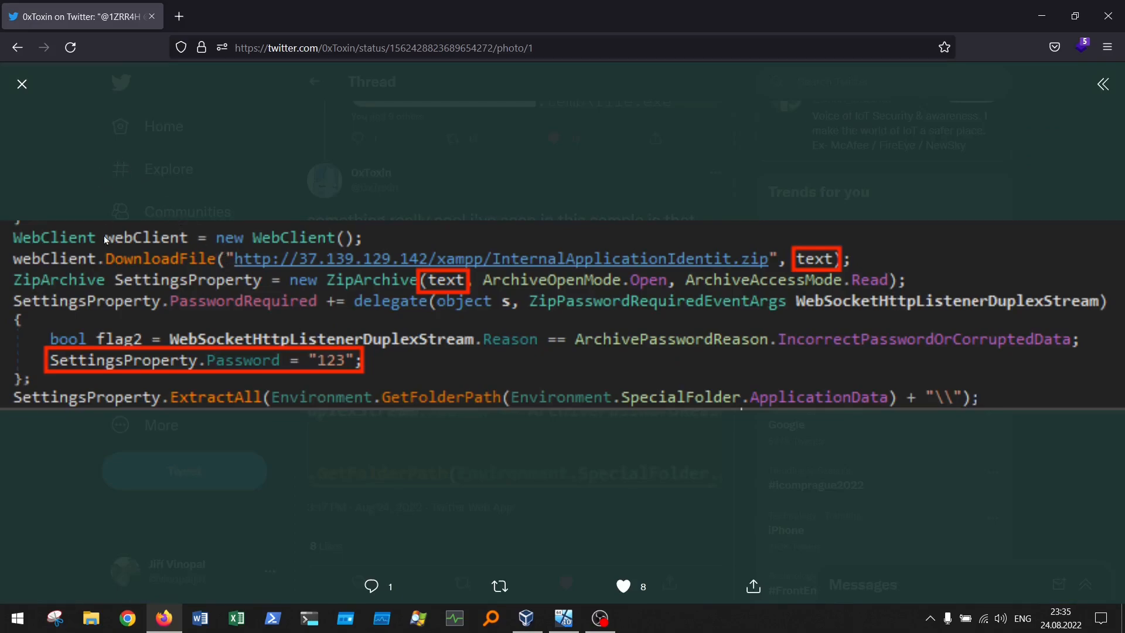
pyautogui.moveTo(220, 286)
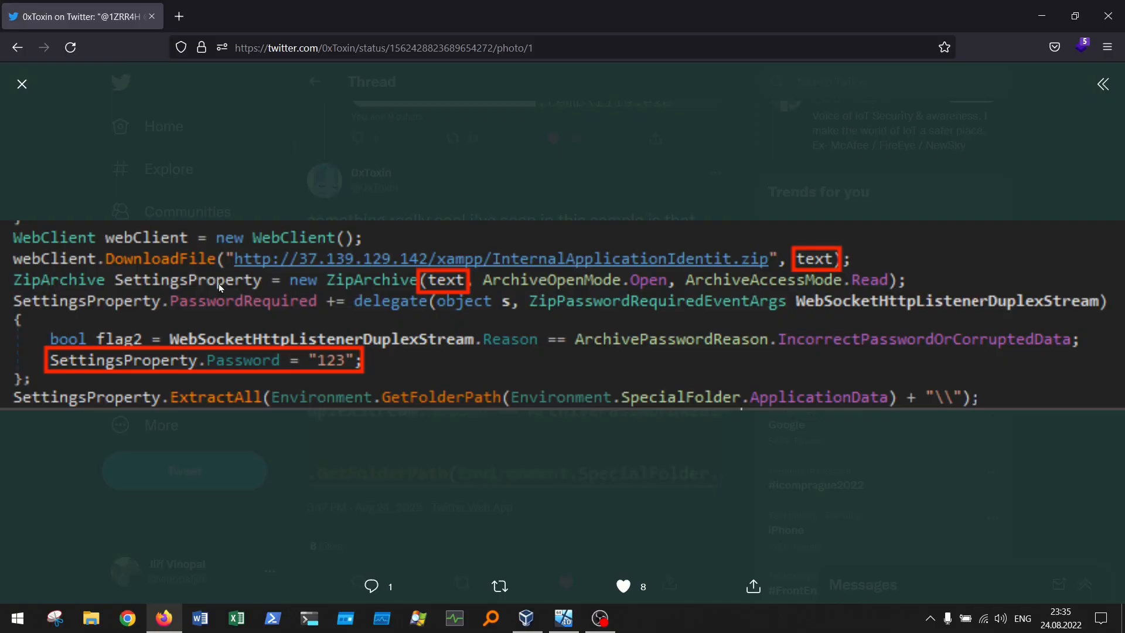
pyautogui.moveTo(227, 289)
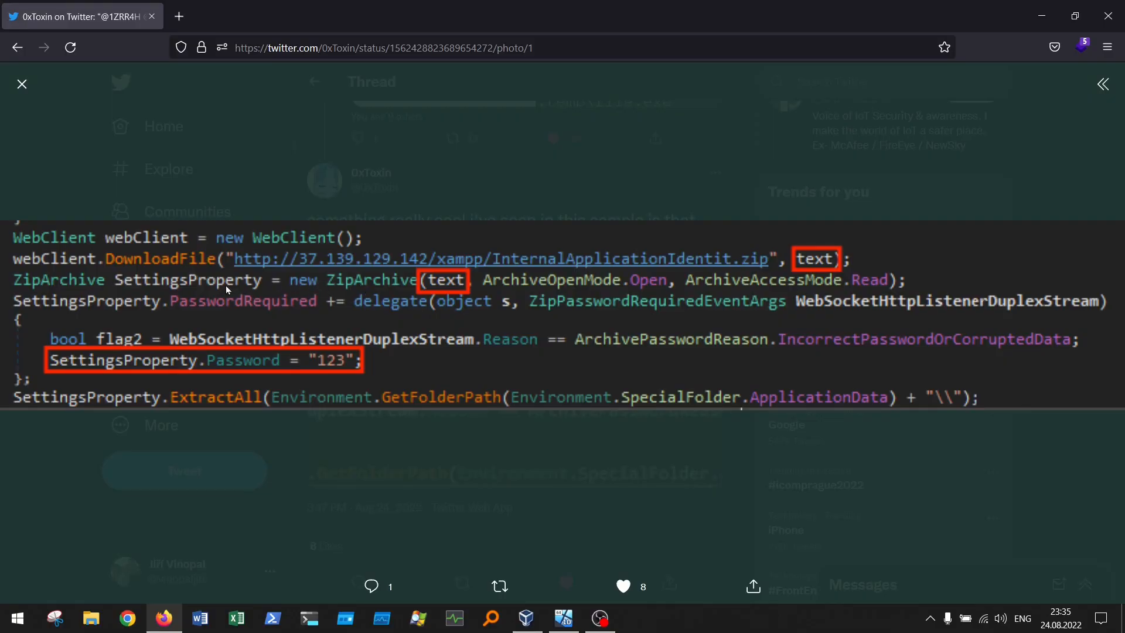
pyautogui.moveTo(361, 281)
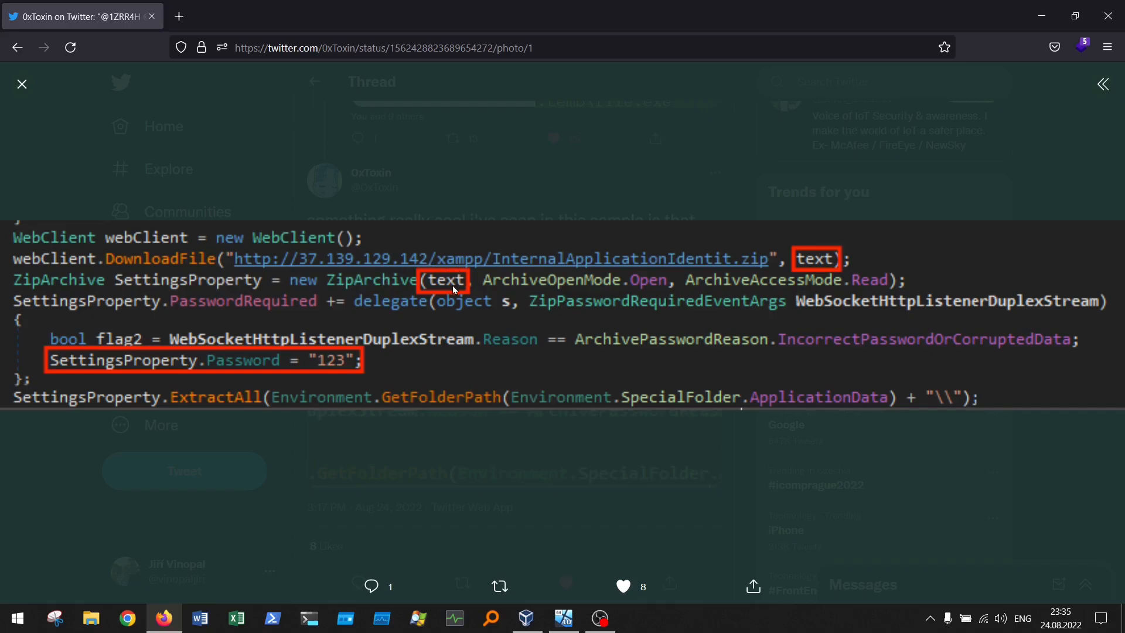
pyautogui.moveTo(189, 238)
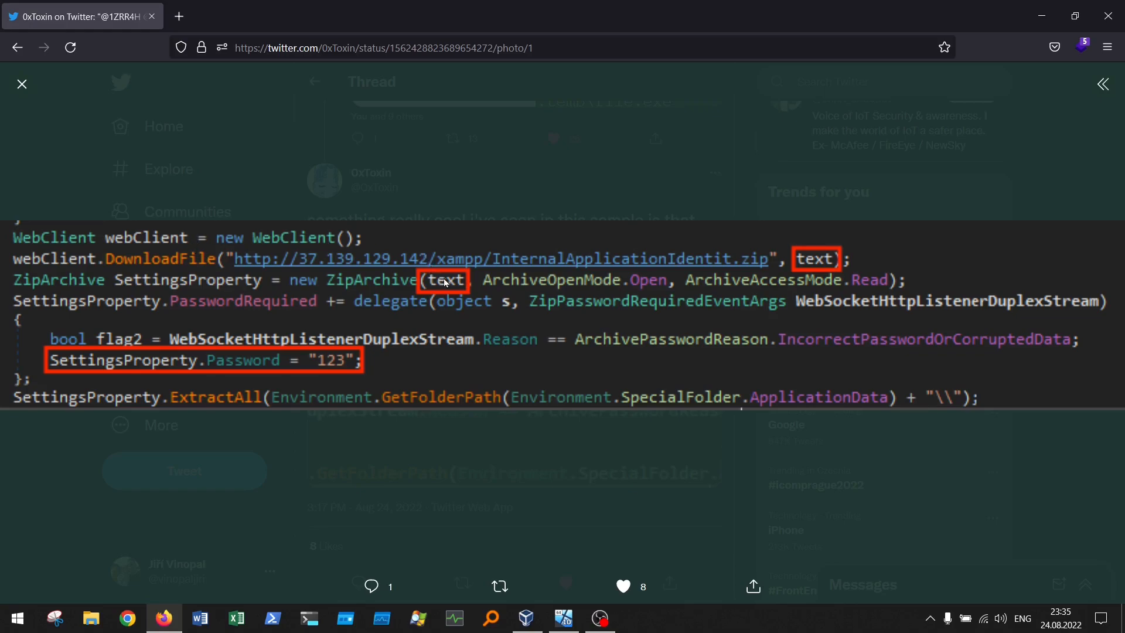
pyautogui.moveTo(450, 274)
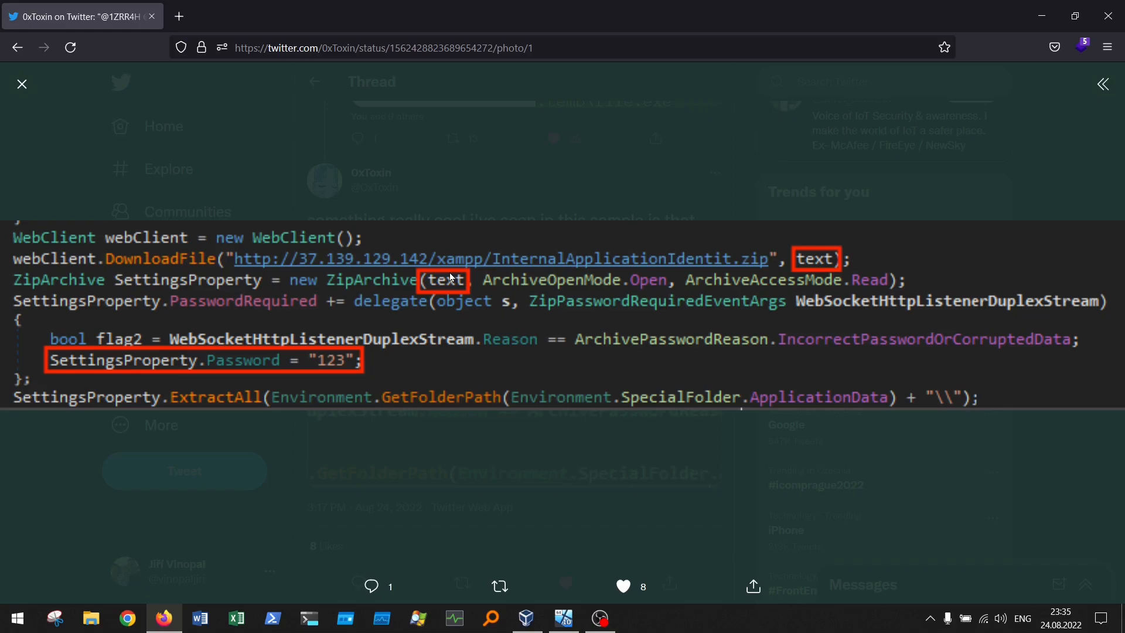
pyautogui.moveTo(494, 162)
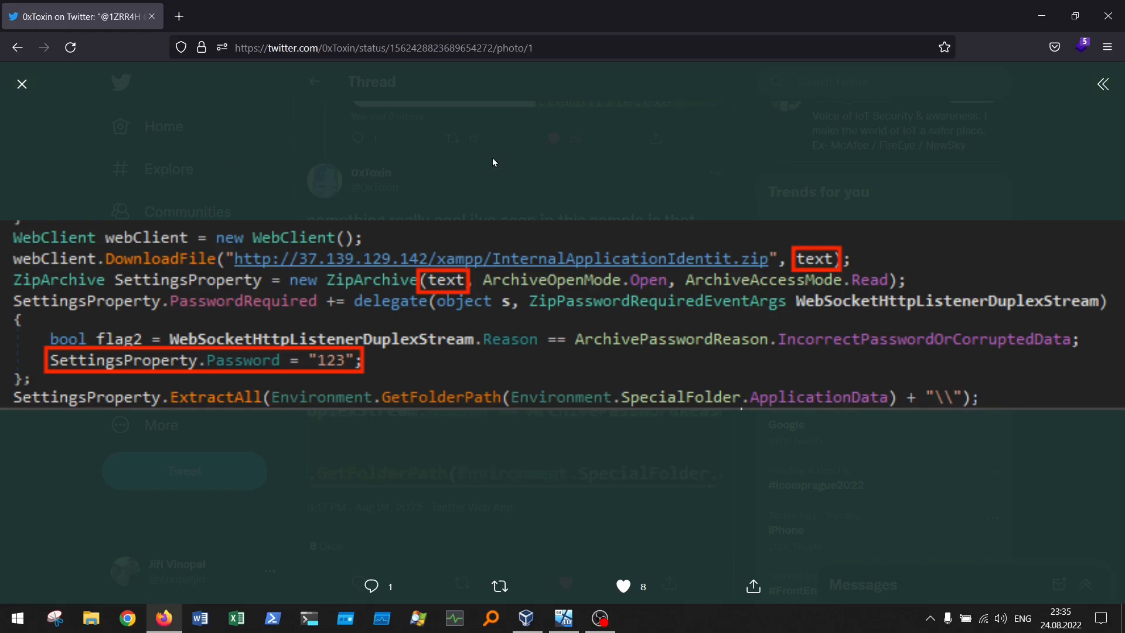
pyautogui.moveTo(263, 329)
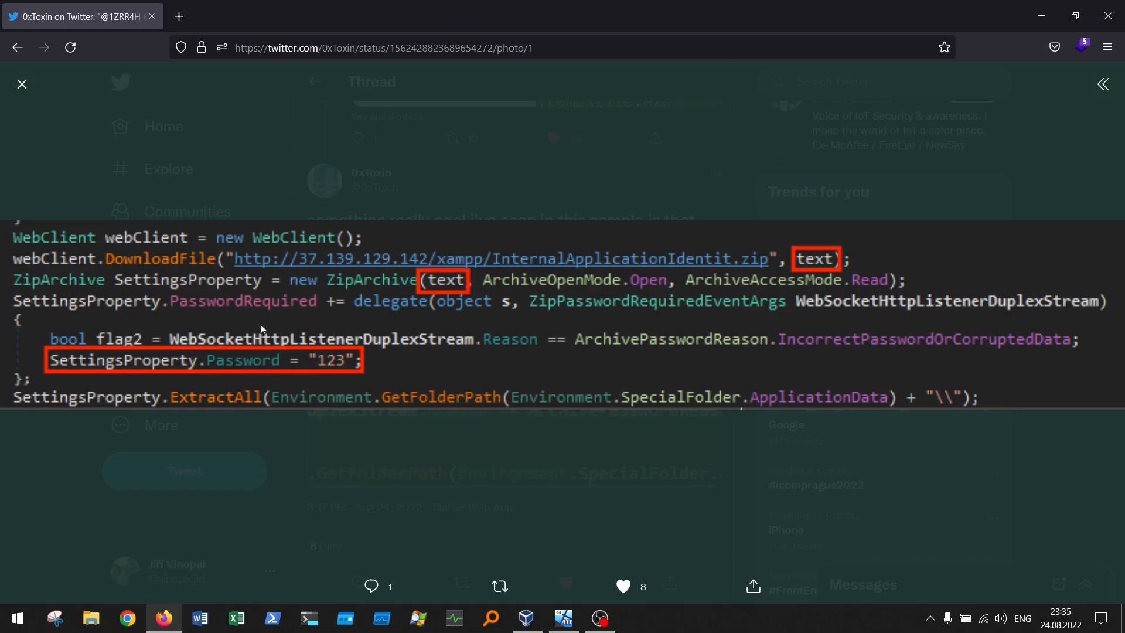
pyautogui.moveTo(465, 198)
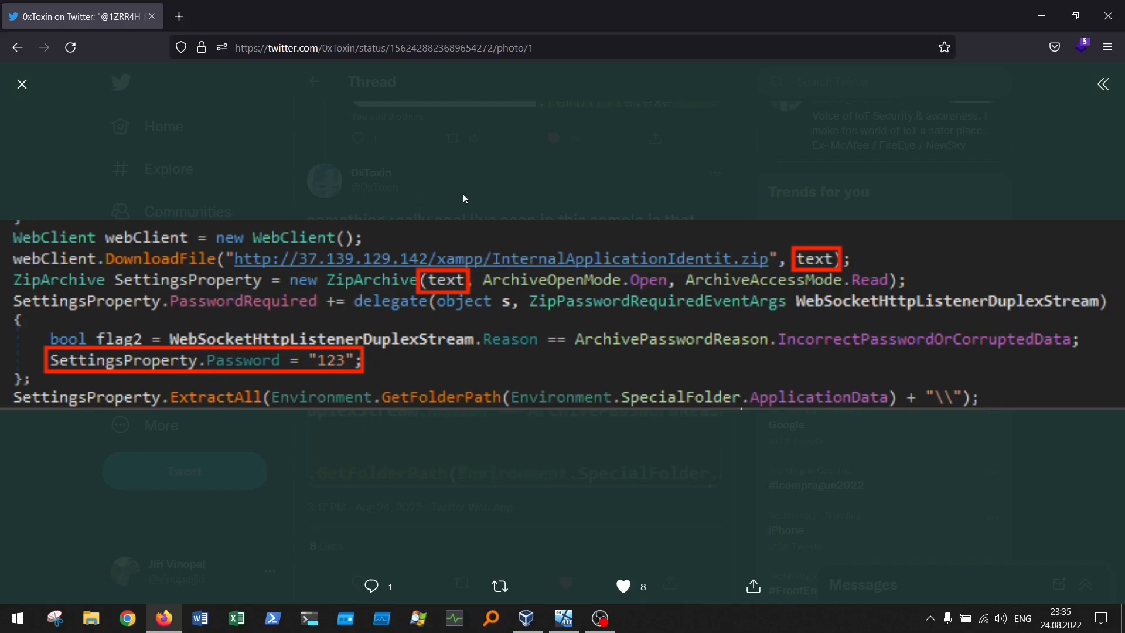
# Switch over to the FLARE Windows 10 virtual machine.
pyautogui.click(21, 84)
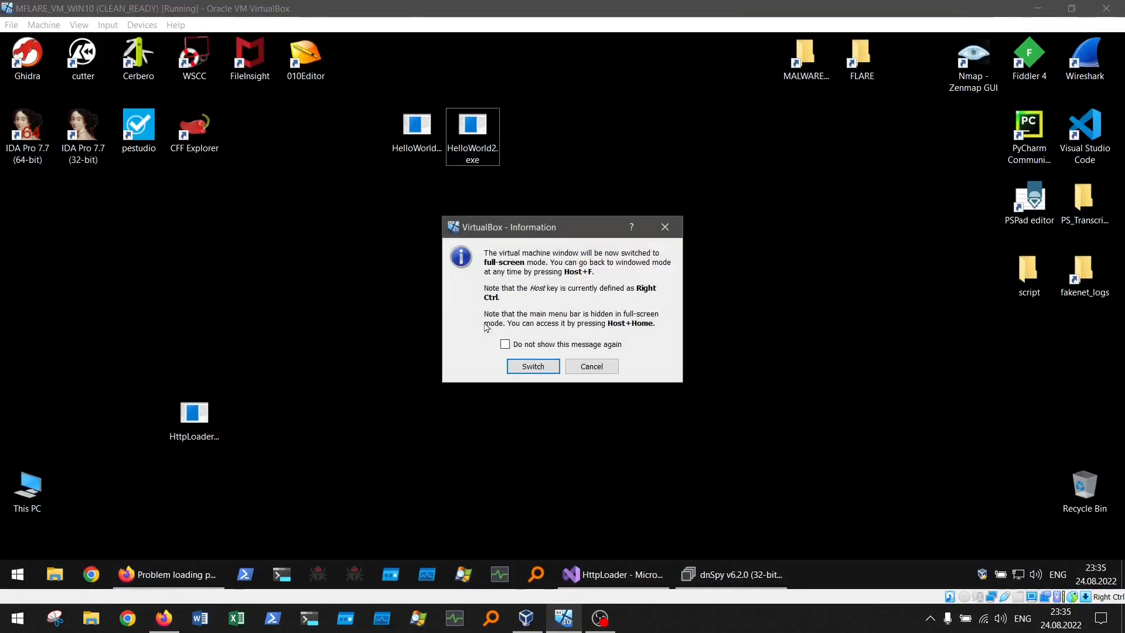
# Confirm switching the FLARE VM to full-screen mode.
pyautogui.click(533, 366)
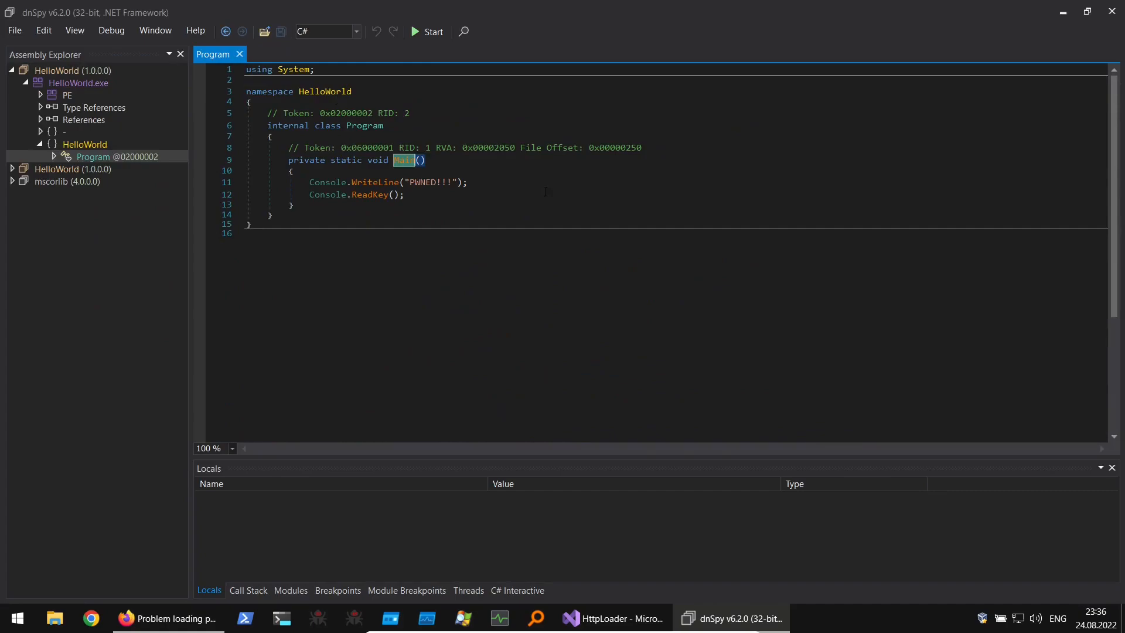
pyautogui.moveTo(516, 186)
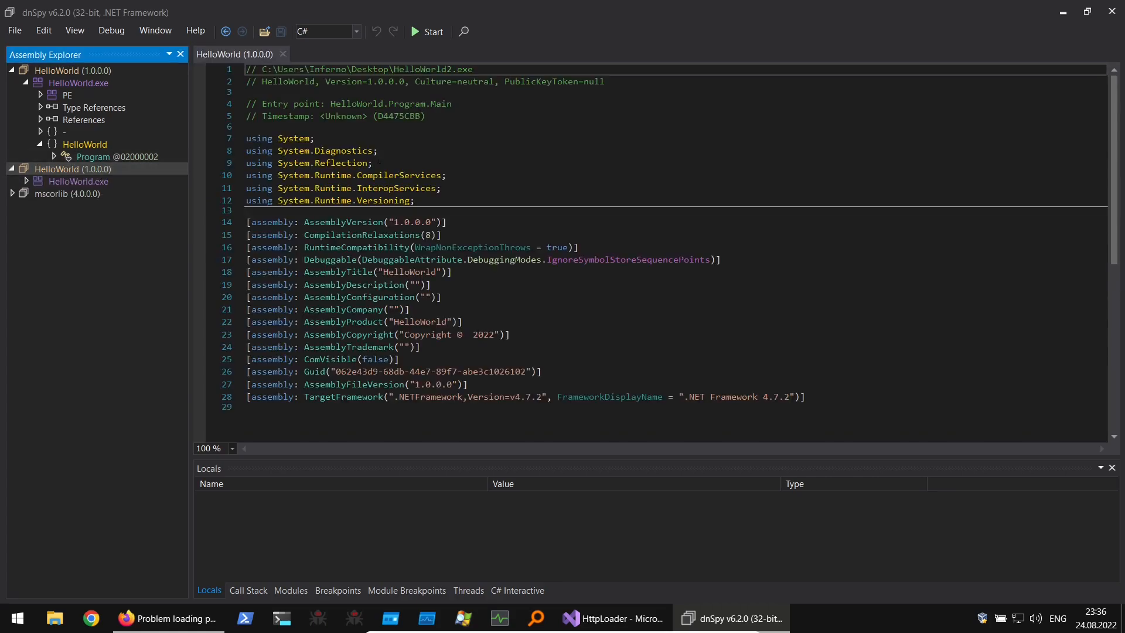
# Open the second HelloWorld assembly's Program class to read its PWNED!!! MessageBox Main.
pyautogui.click(101, 157)
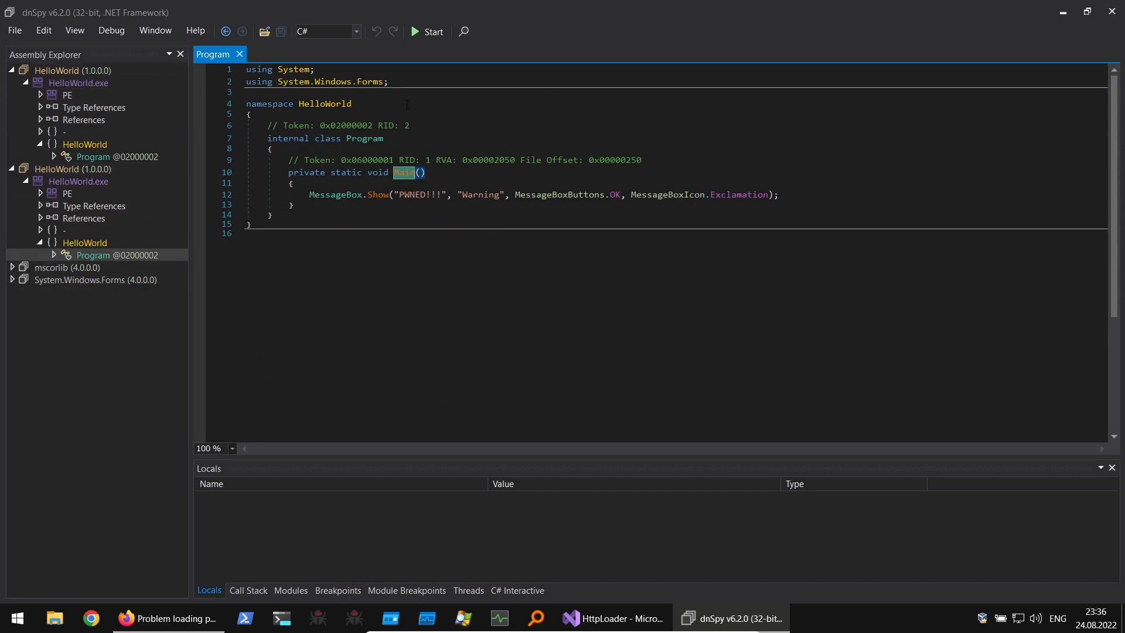
pyautogui.moveTo(218, 105)
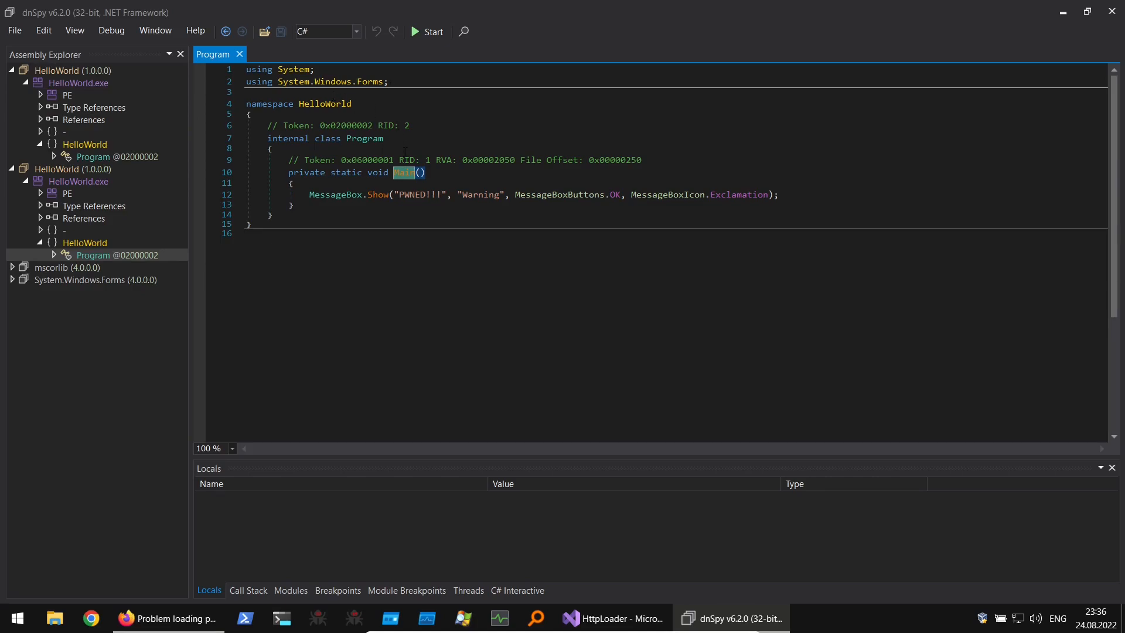
pyautogui.click(69, 83)
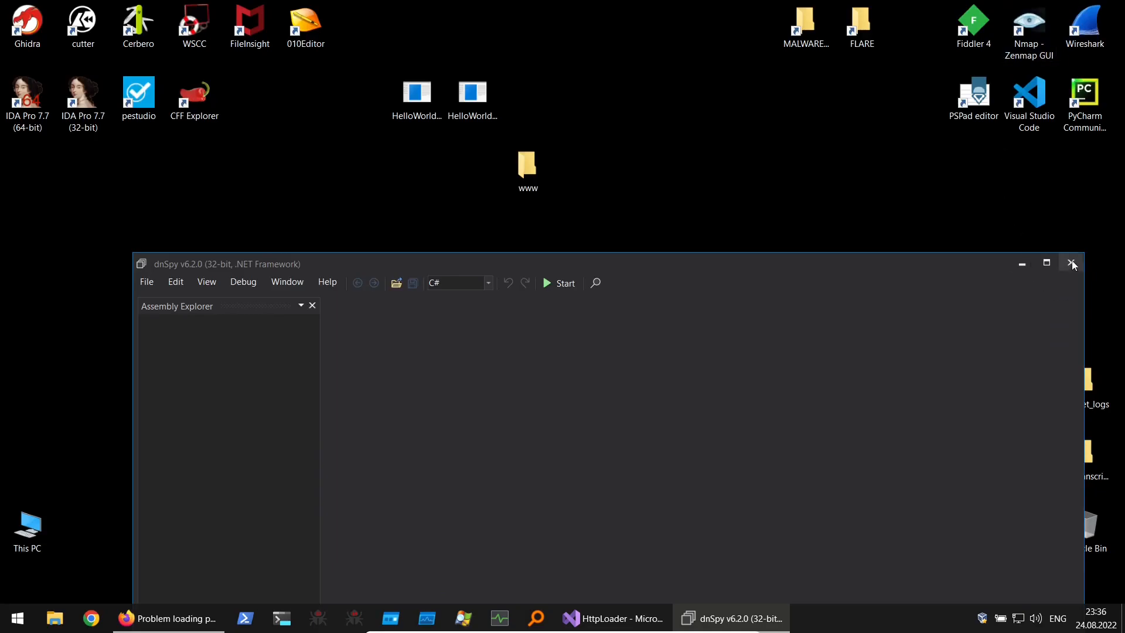
# Close dnSpy, revealing the desktop with the HelloWorld executables and www folder.
pyautogui.click(1071, 263)
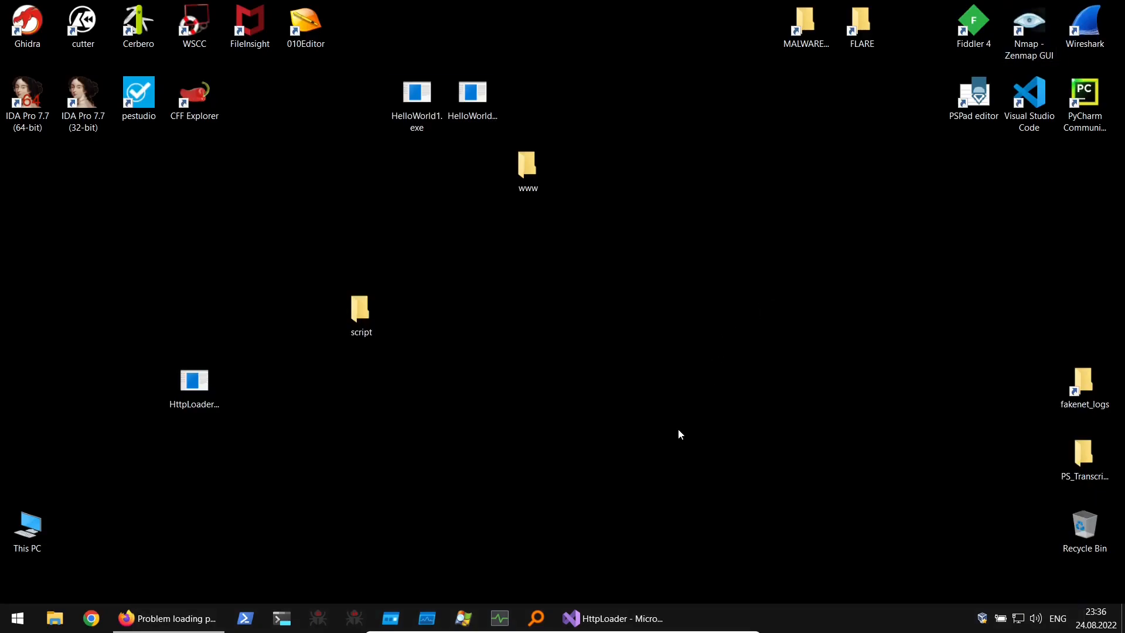
pyautogui.moveTo(752, 392)
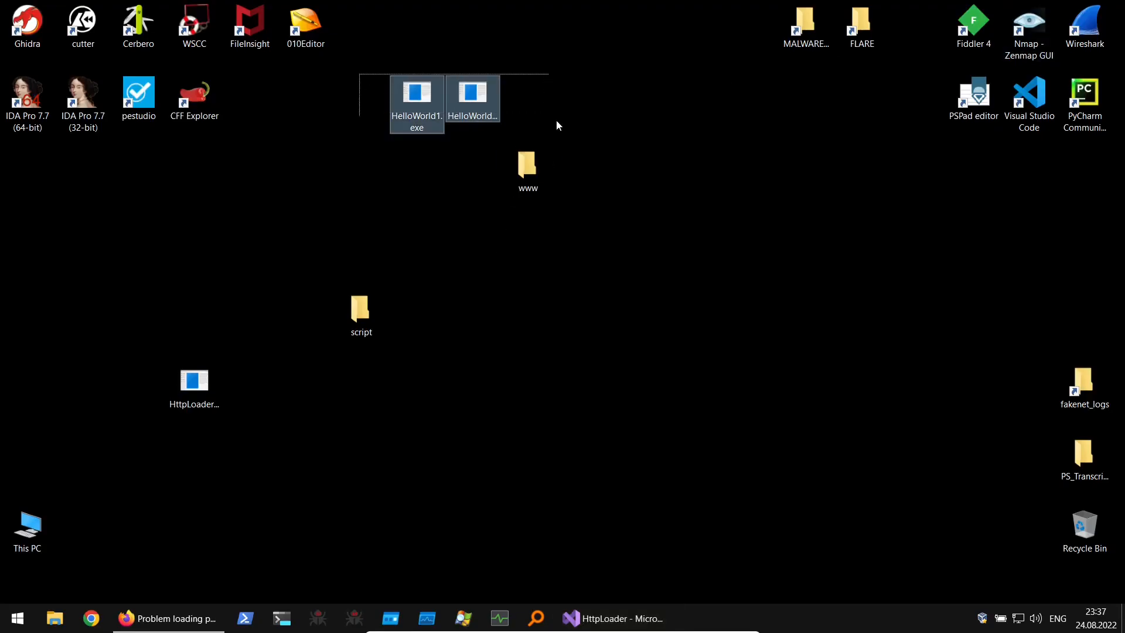
# Open the www folder, select HelloWorld.zip, and bring up the folder's context menu.
pyautogui.doubleClick(527, 163)
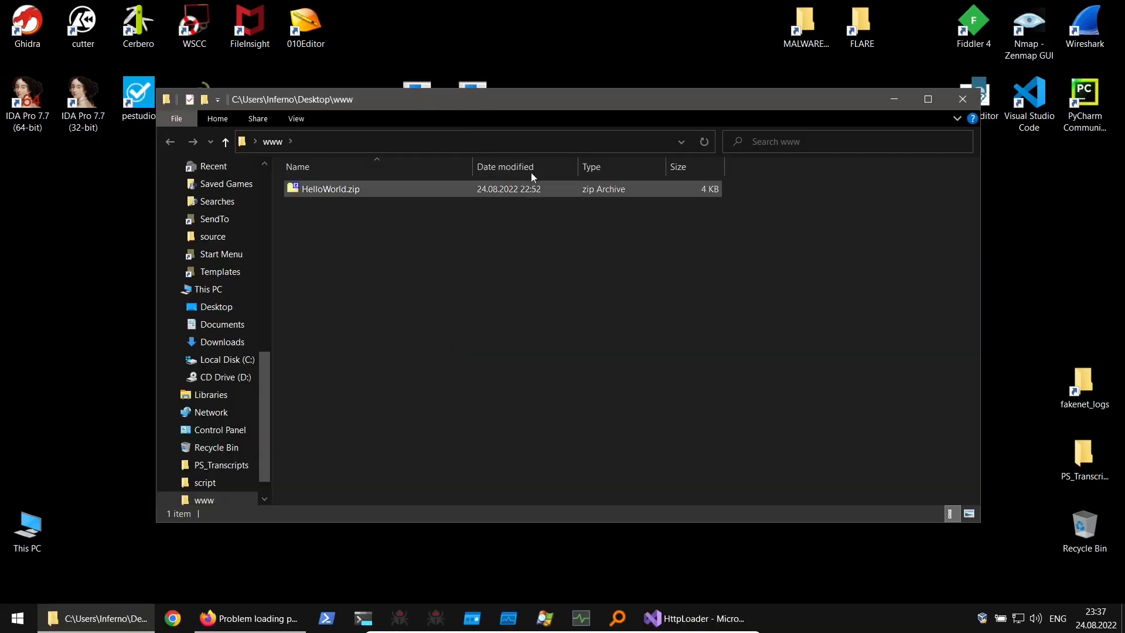
pyautogui.click(330, 189)
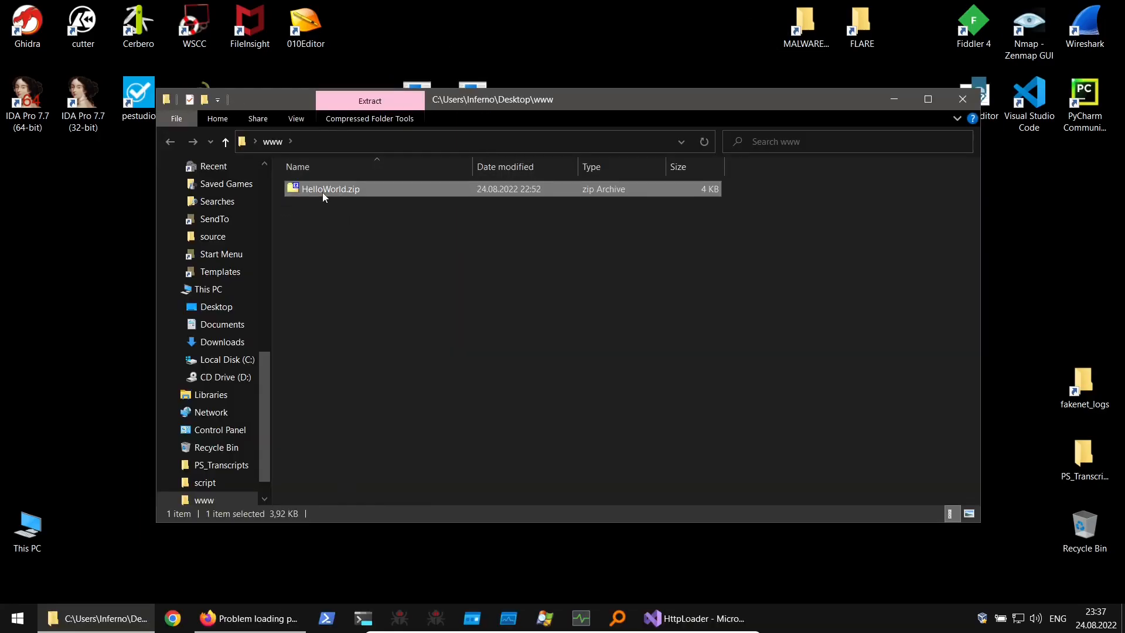
pyautogui.doubleClick(330, 188)
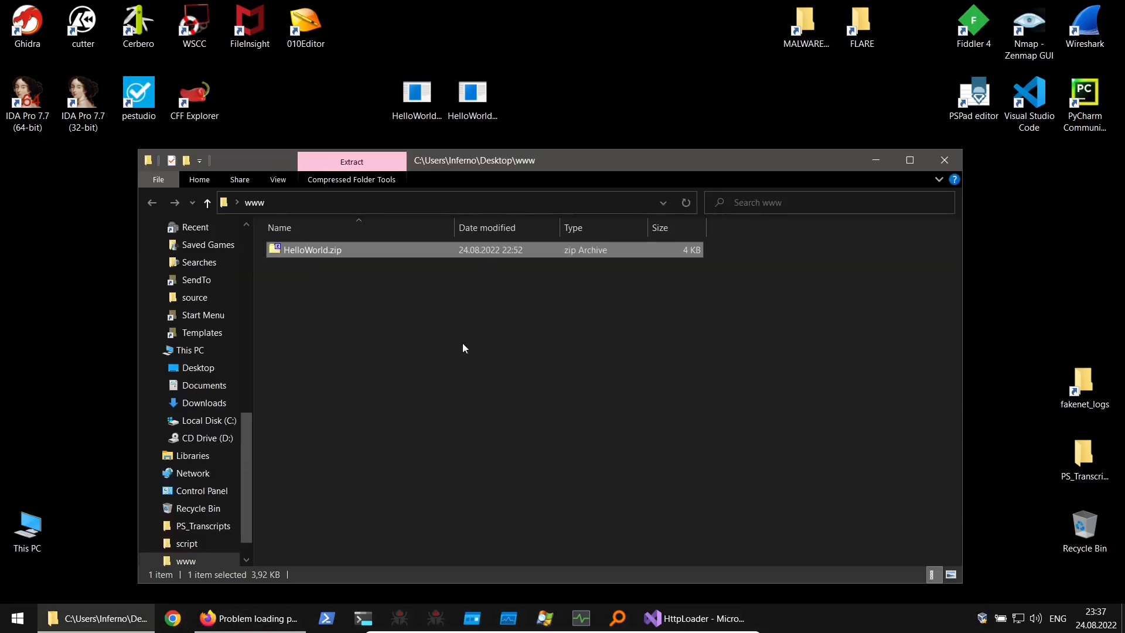
pyautogui.rightClick(465, 348)
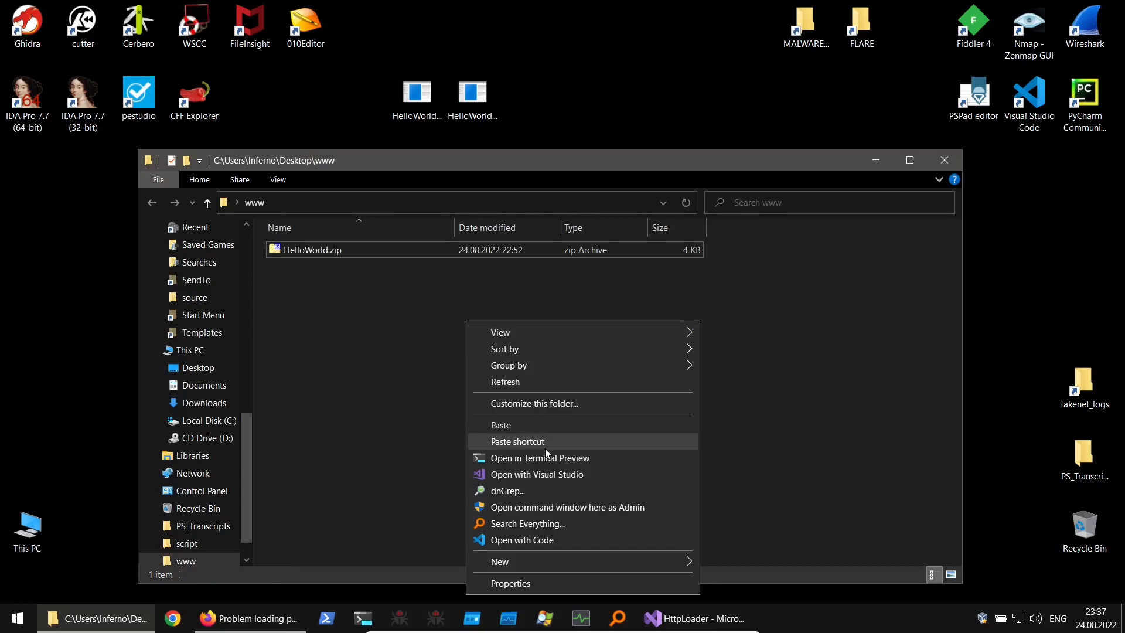
pyautogui.click(567, 508)
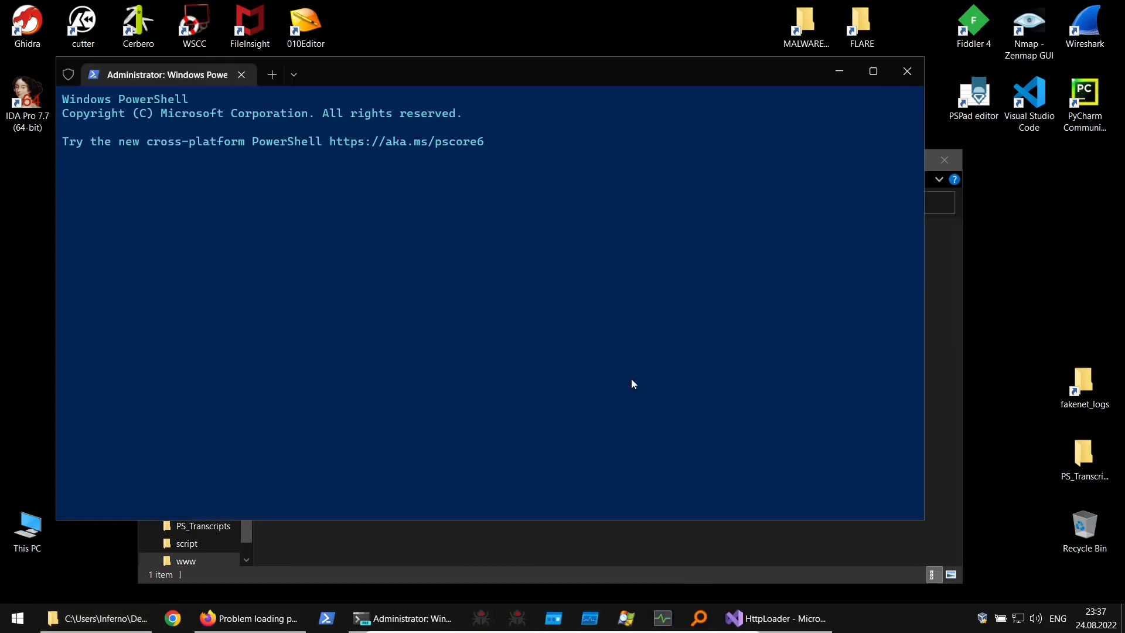
pyautogui.write('python.exe -m http.server -b 127.0.0.1 -d .\\ 80')
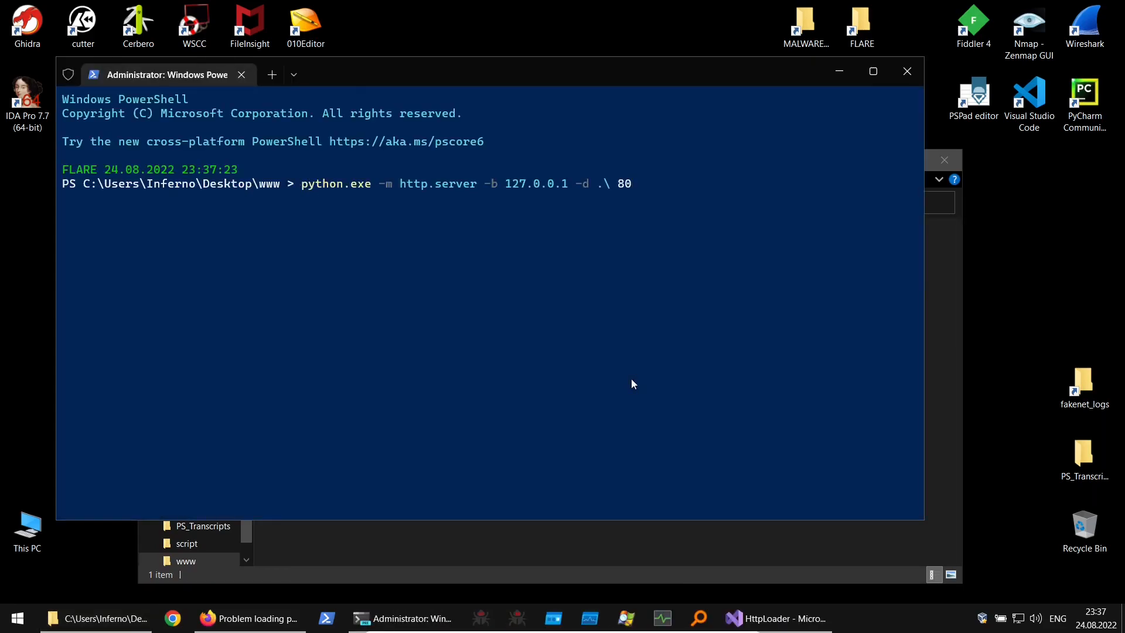
pyautogui.press('Enter')
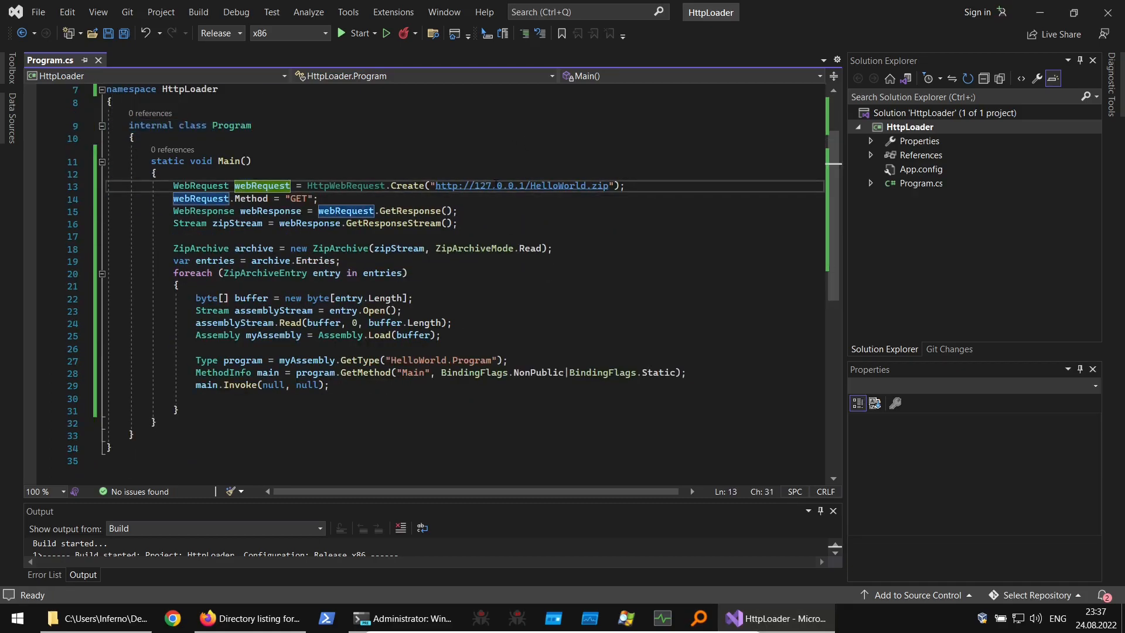
pyautogui.moveTo(201, 199)
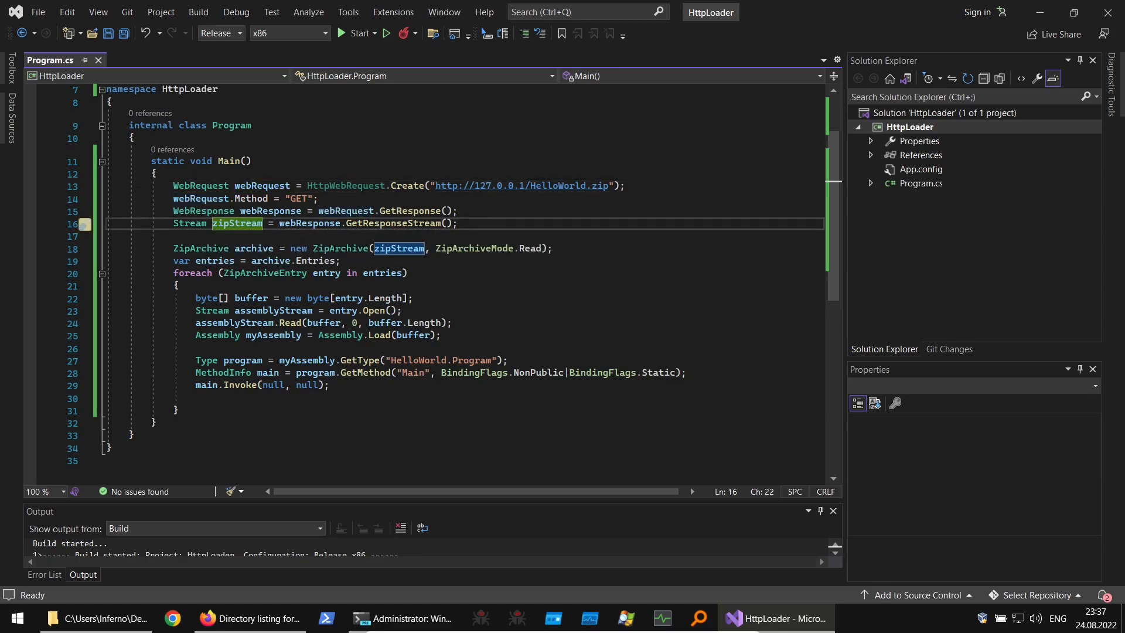
pyautogui.moveTo(398, 248)
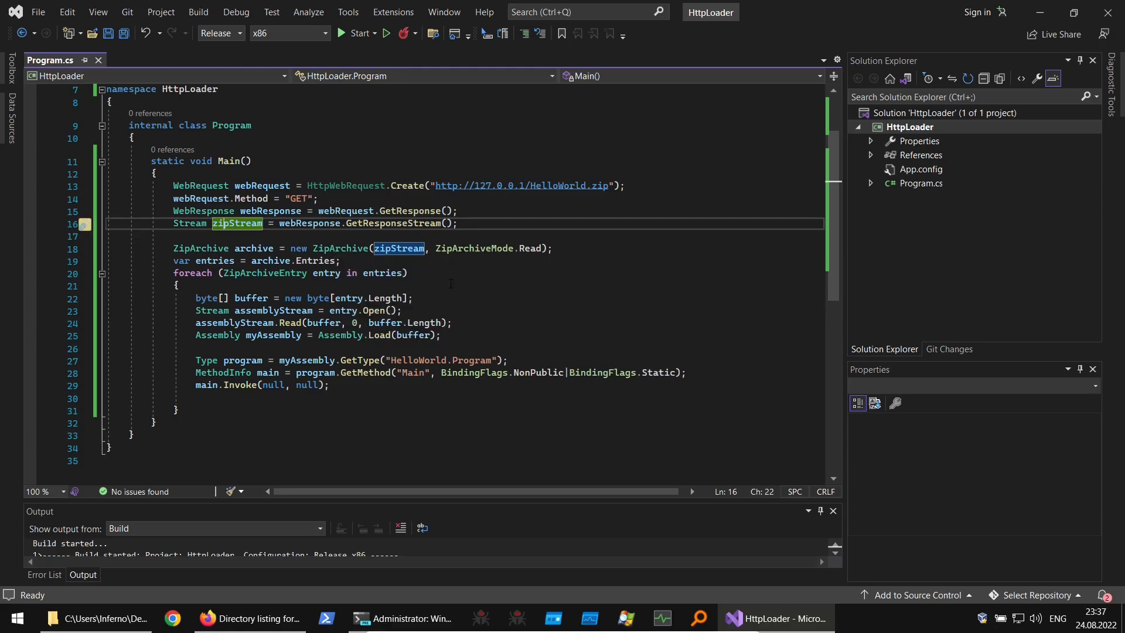
pyautogui.moveTo(399, 248)
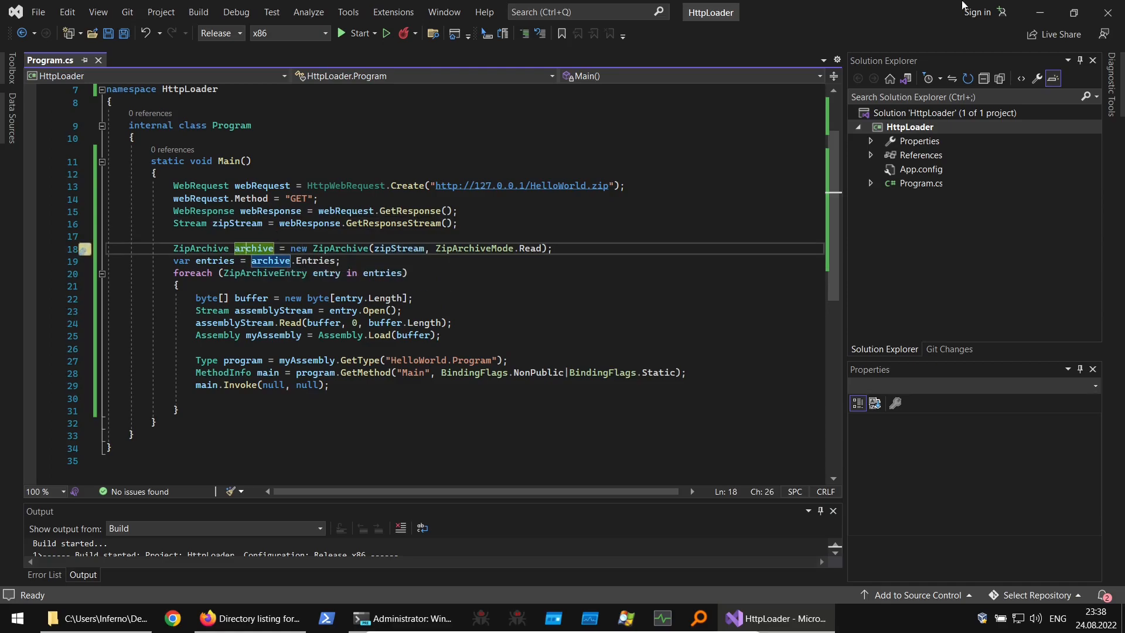
pyautogui.click(94, 616)
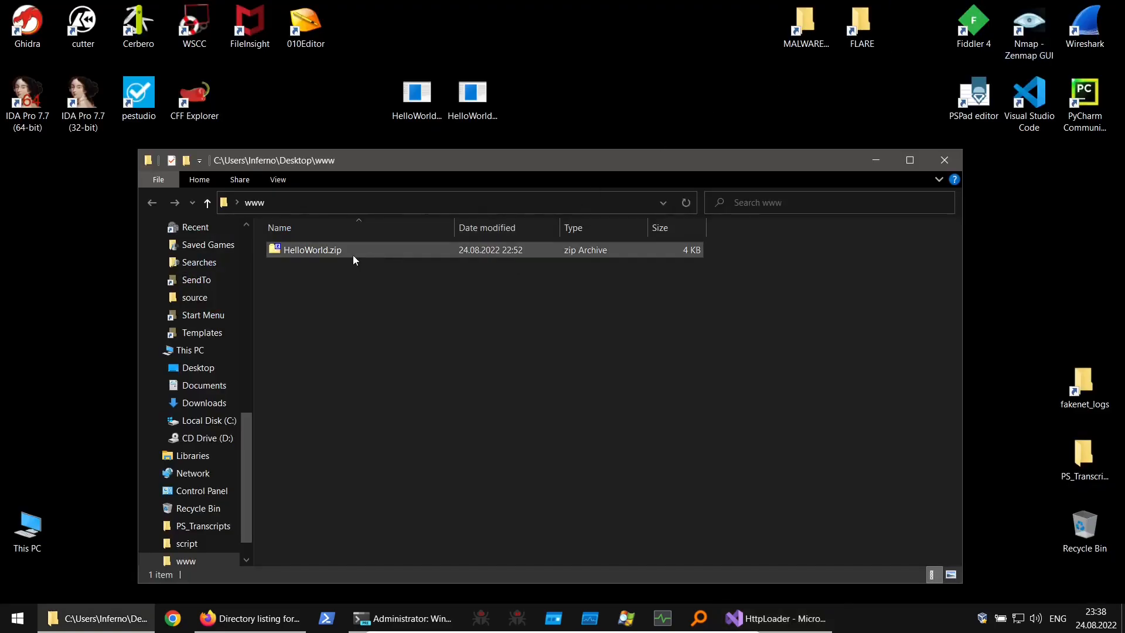
pyautogui.doubleClick(312, 250)
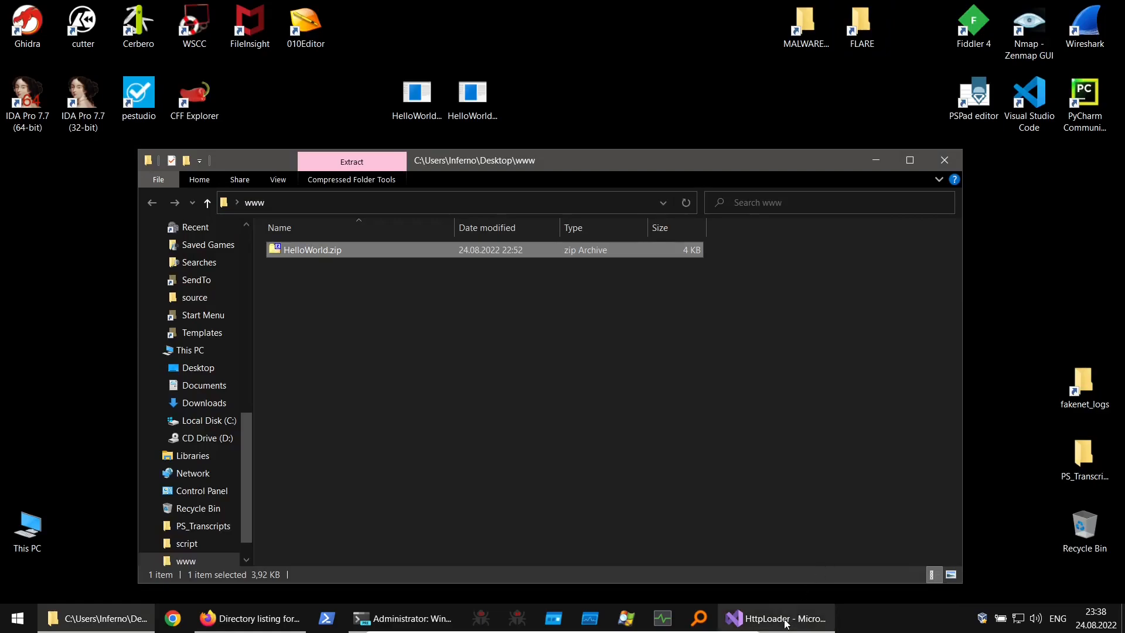
pyautogui.click(786, 618)
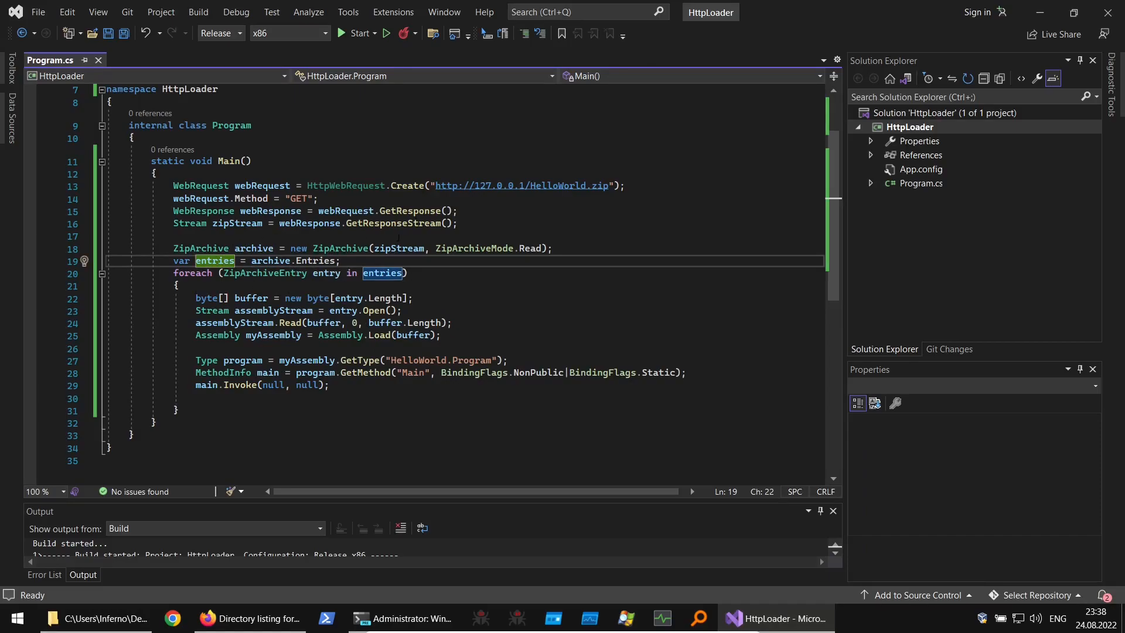
pyautogui.moveTo(319, 261)
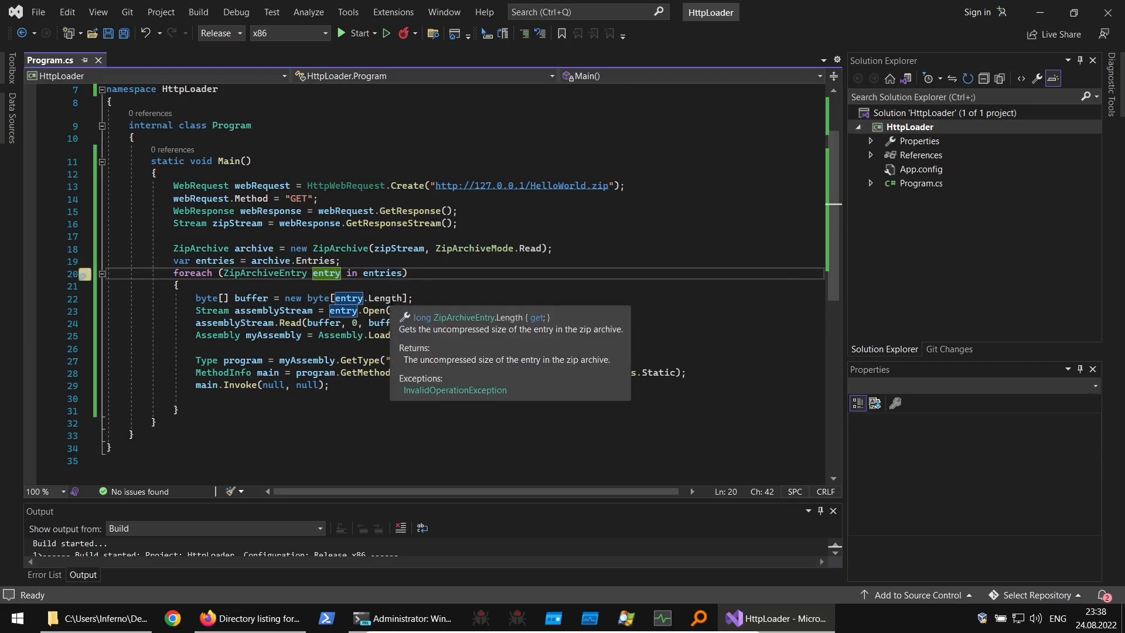
pyautogui.moveTo(573, 325)
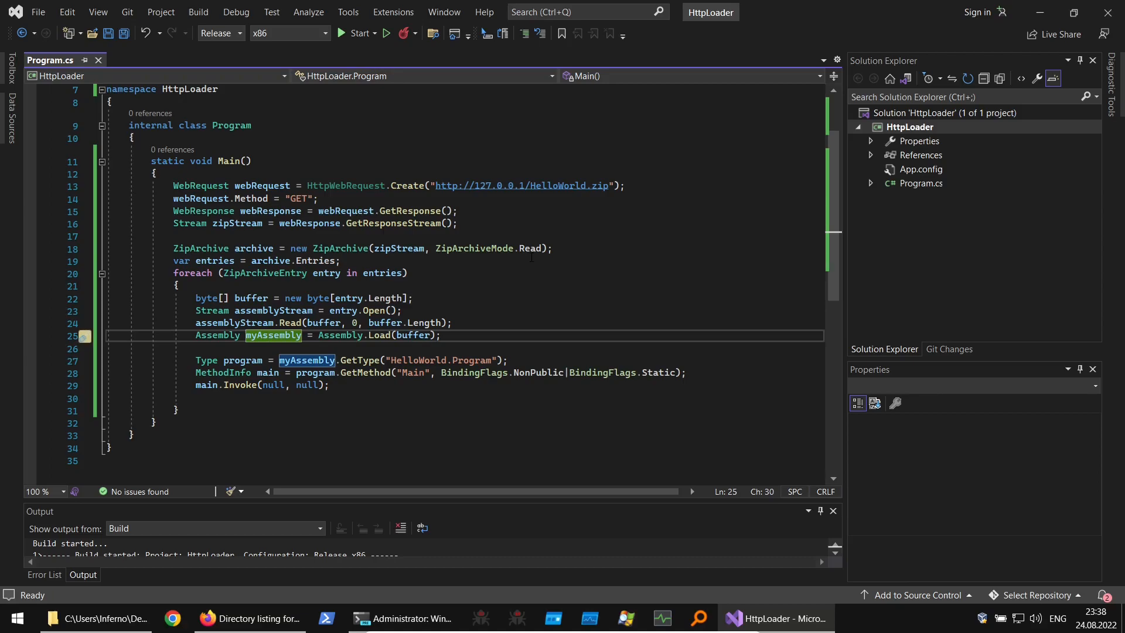
pyautogui.moveTo(346, 311)
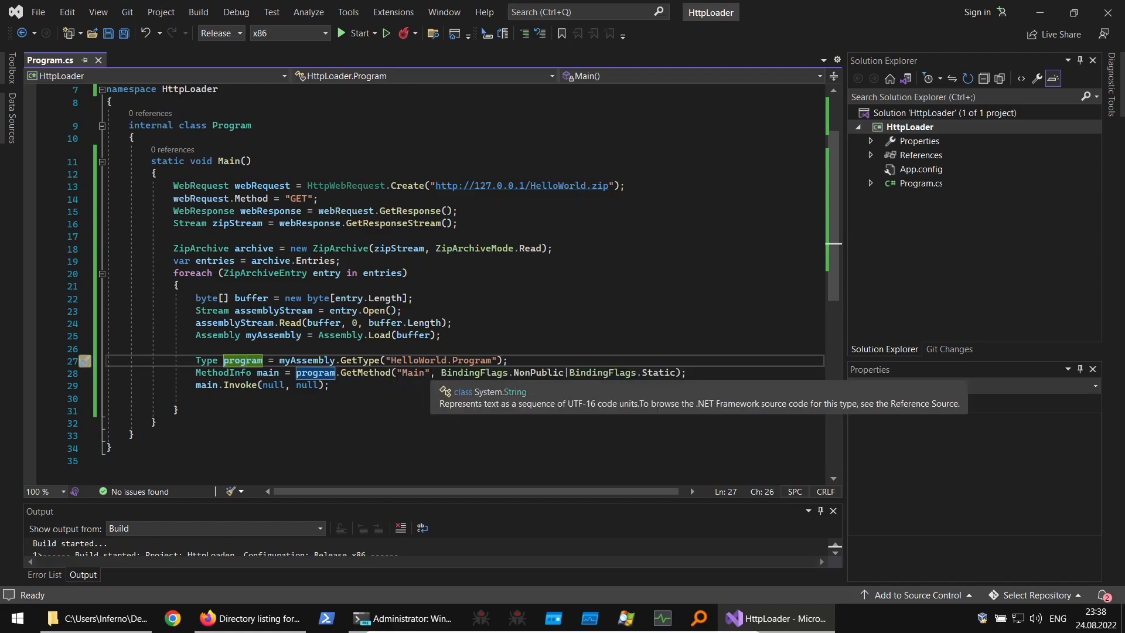
pyautogui.moveTo(511, 340)
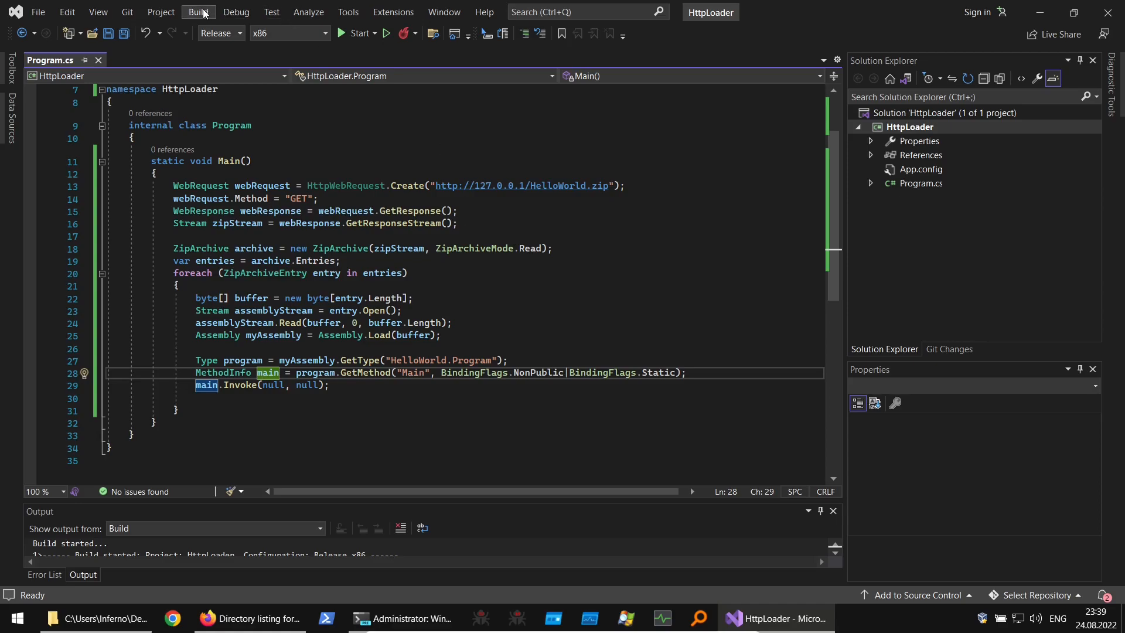
# Build the HttpLoader solution and search for HttpLoader in the Everything file search.
pyautogui.click(198, 12)
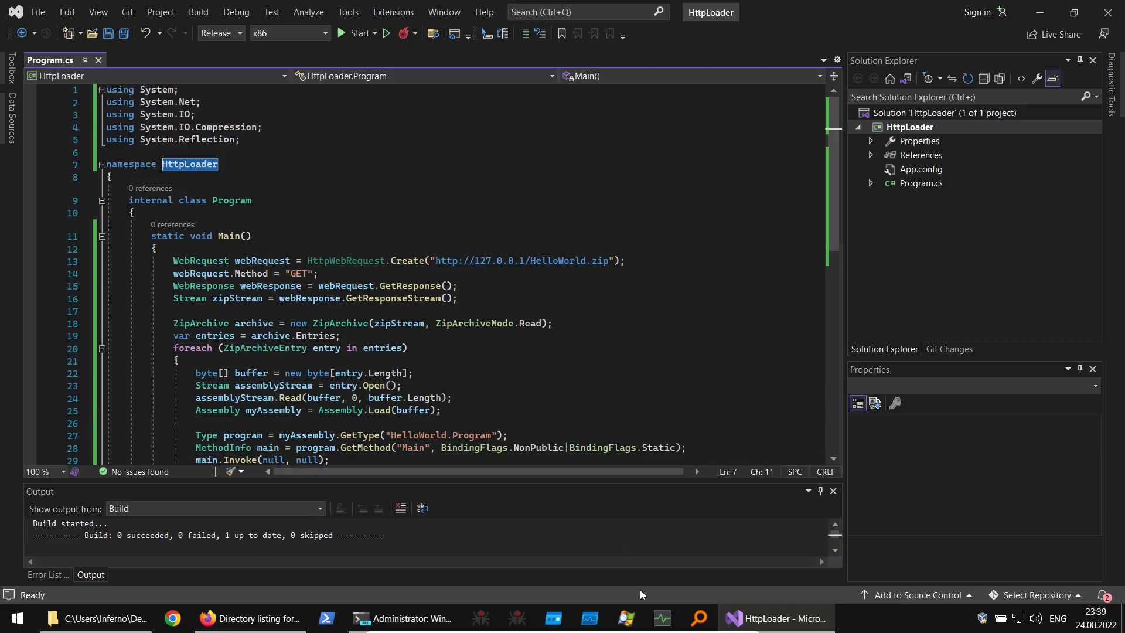
pyautogui.click(698, 618)
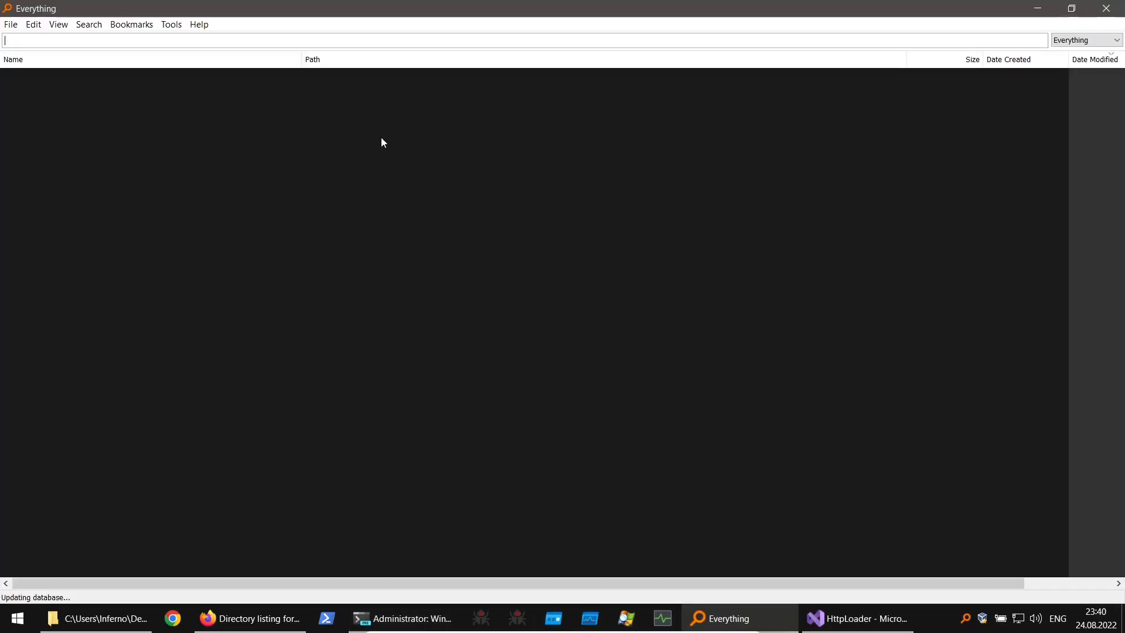
pyautogui.write('HttpLoader')
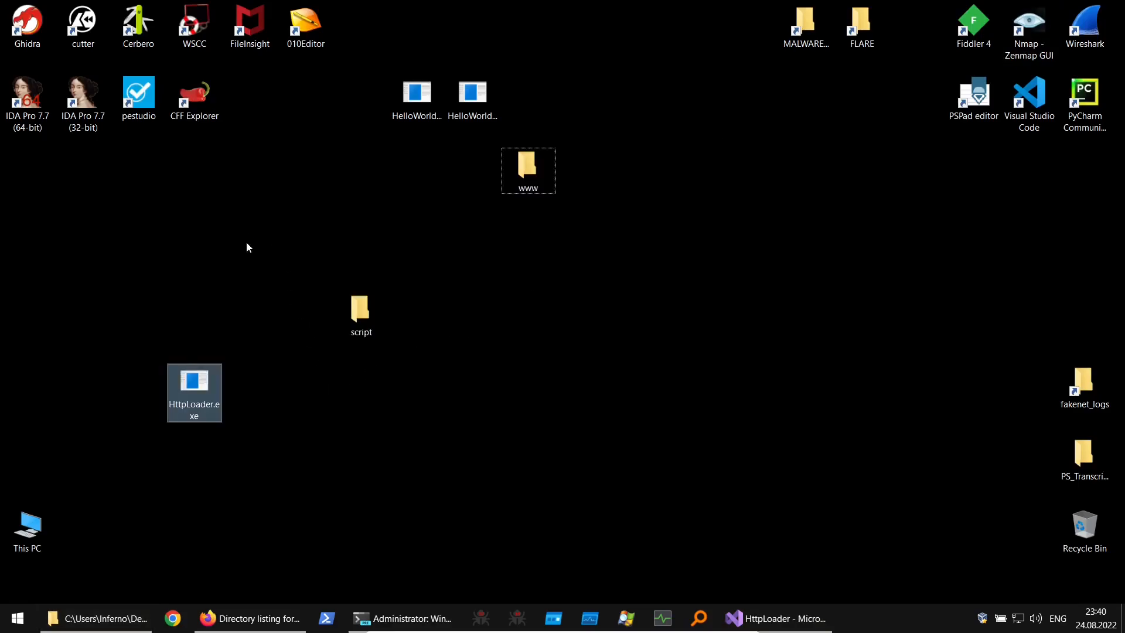
# Reposition HttpLoader.exe, inspect its Program.Main in dnSpy, then close dnSpy.
pyautogui.moveTo(194, 392); pyautogui.dragTo(250, 249)
pyautogui.write('d')
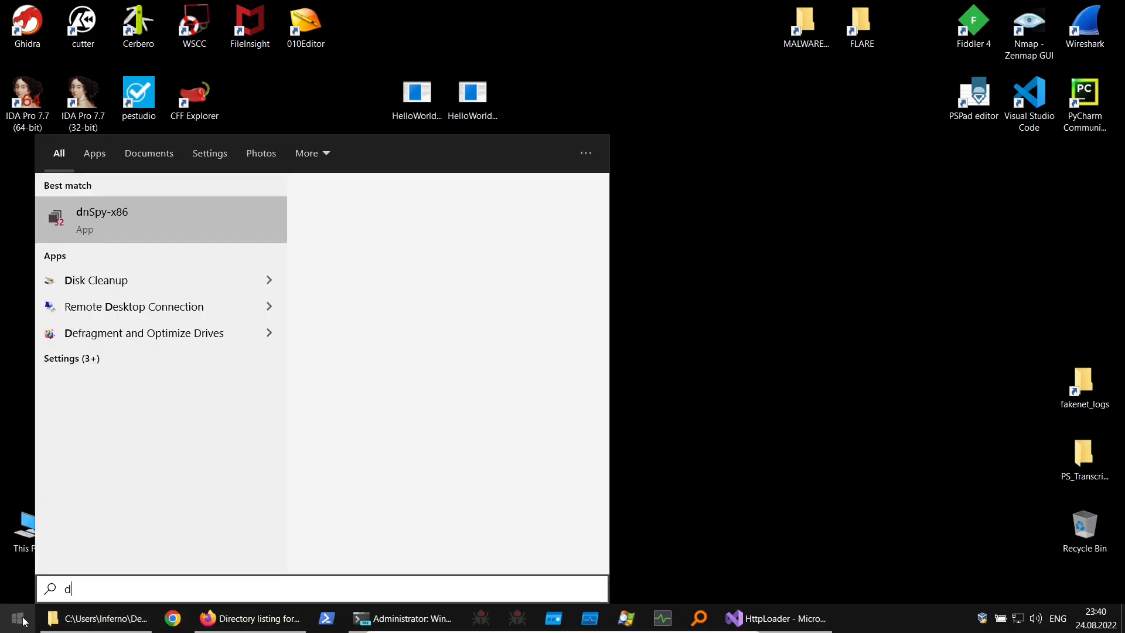
pyautogui.press('Escape')
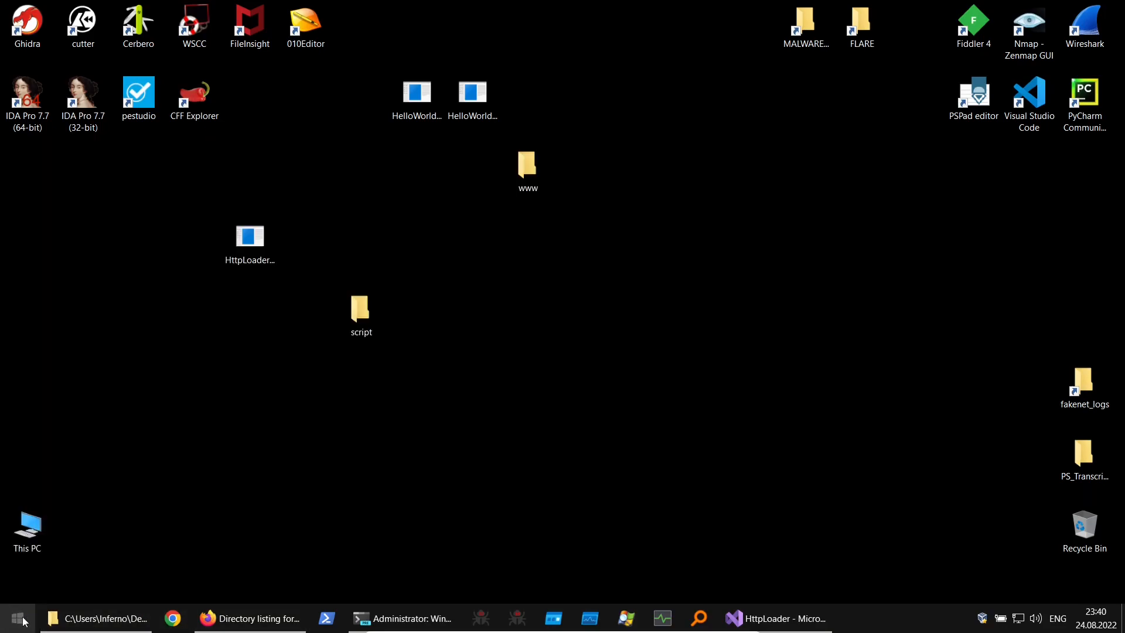
pyautogui.doubleClick(250, 236)
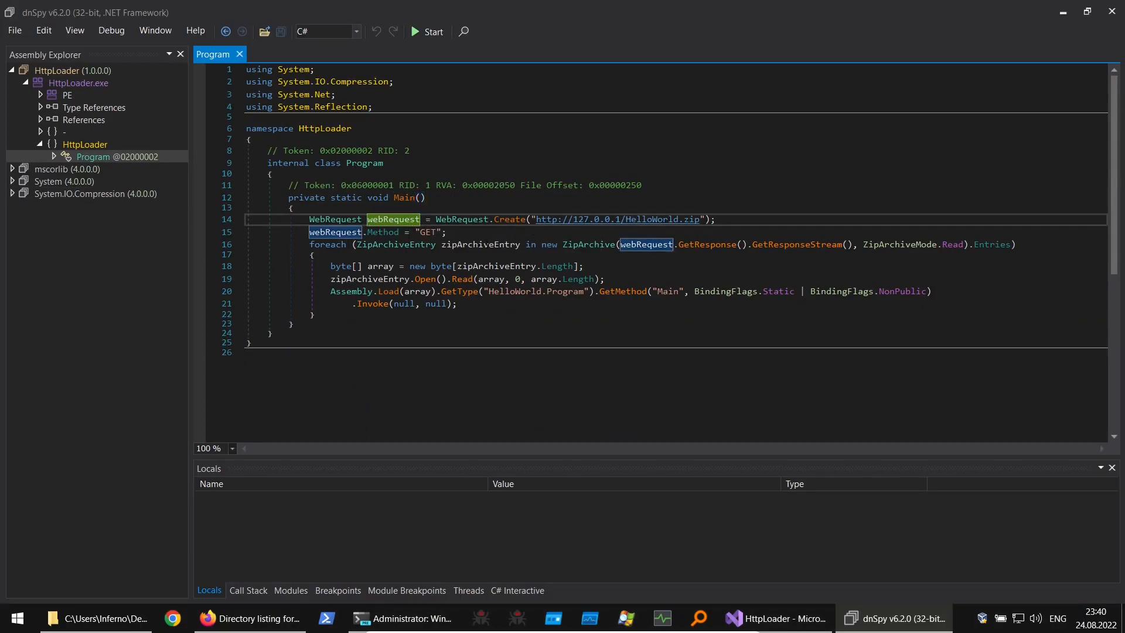
pyautogui.click(480, 245)
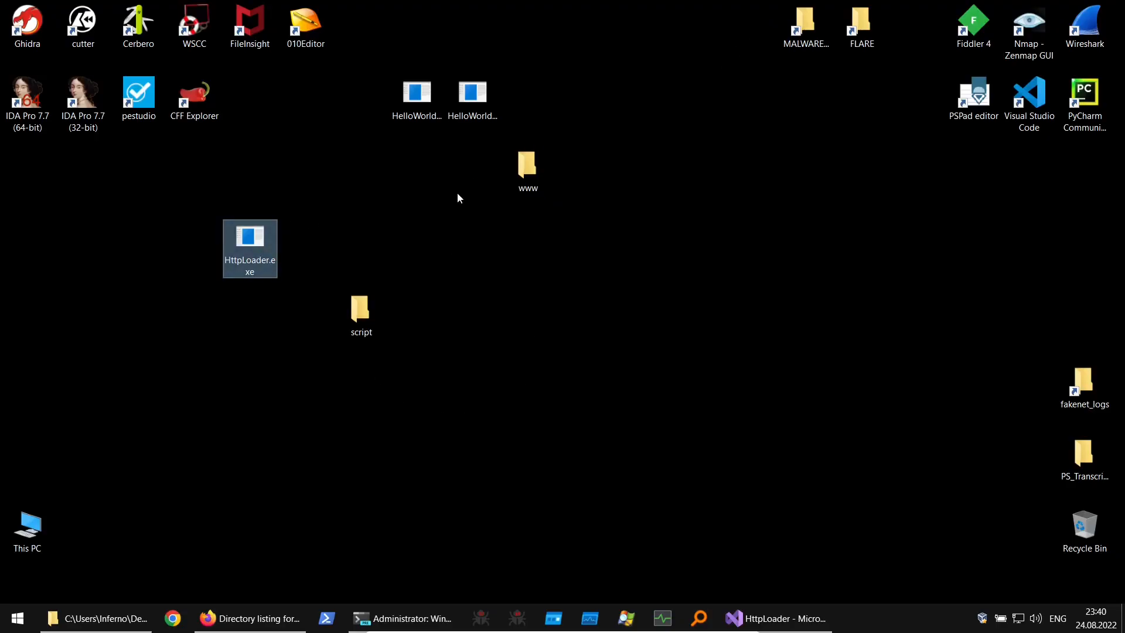
# Run HelloWorld2.exe directly and dismiss its PWNED!!! warning.
pyautogui.doubleClick(417, 92)
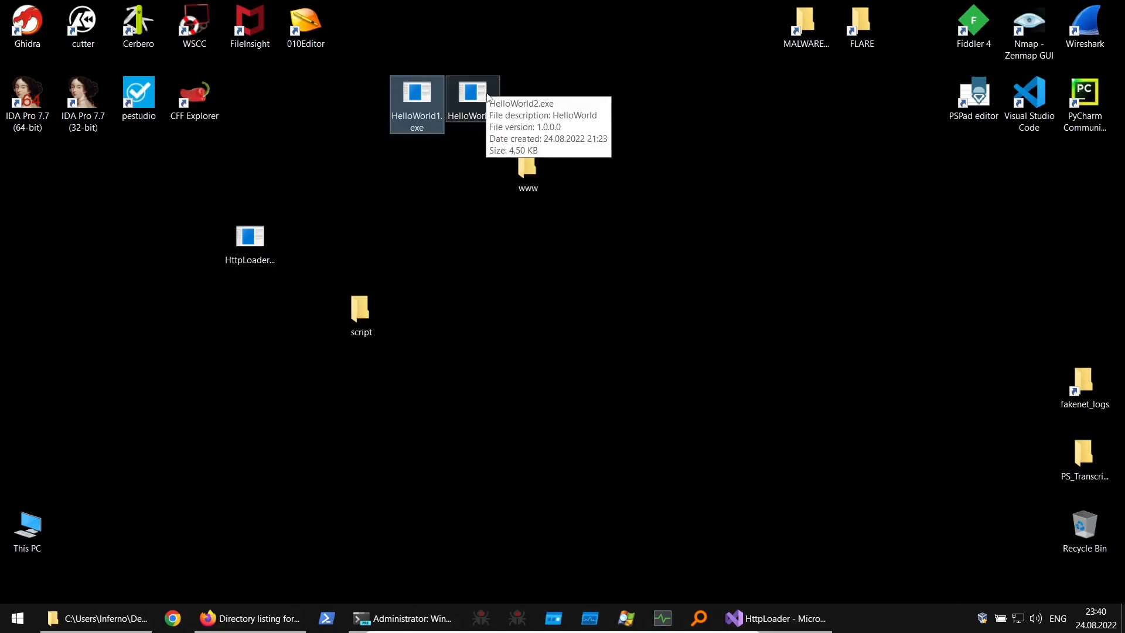
pyautogui.click(472, 94)
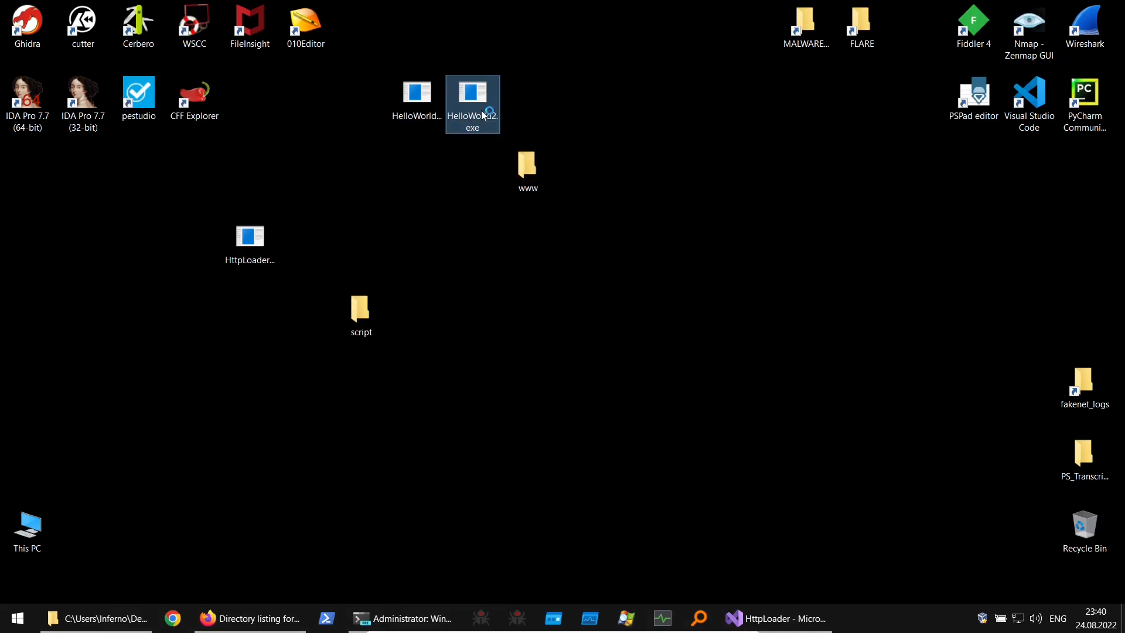
pyautogui.doubleClick(473, 93)
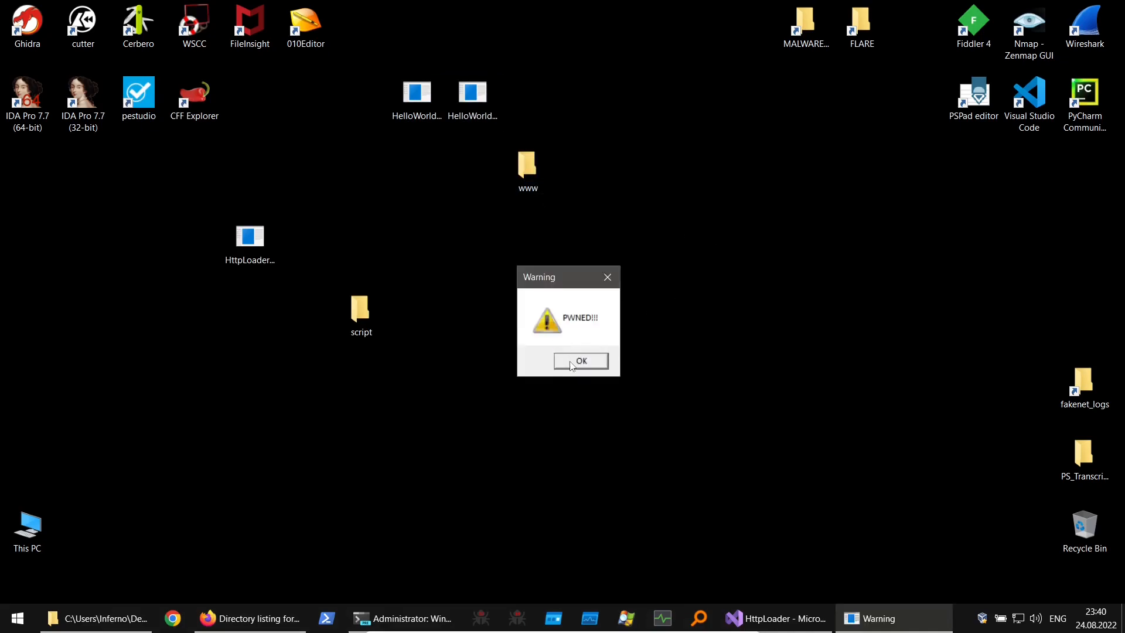
pyautogui.click(581, 361)
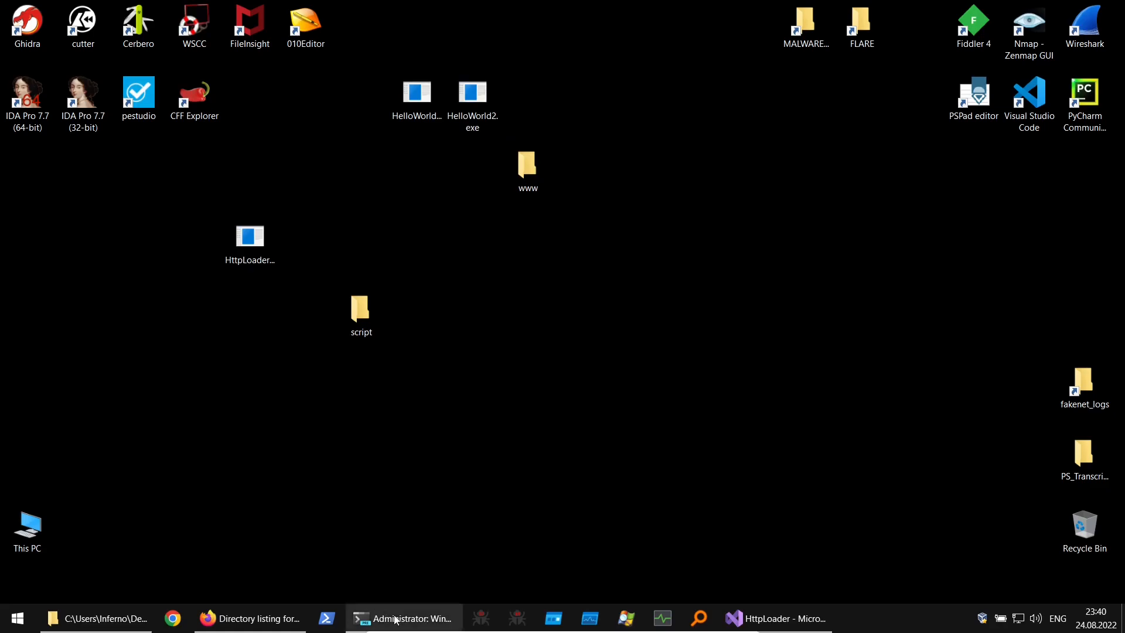
# Launch HttpLoader.exe against the PowerShell-hosted server and dismiss the PWNED!!! warning.
pyautogui.click(396, 618)
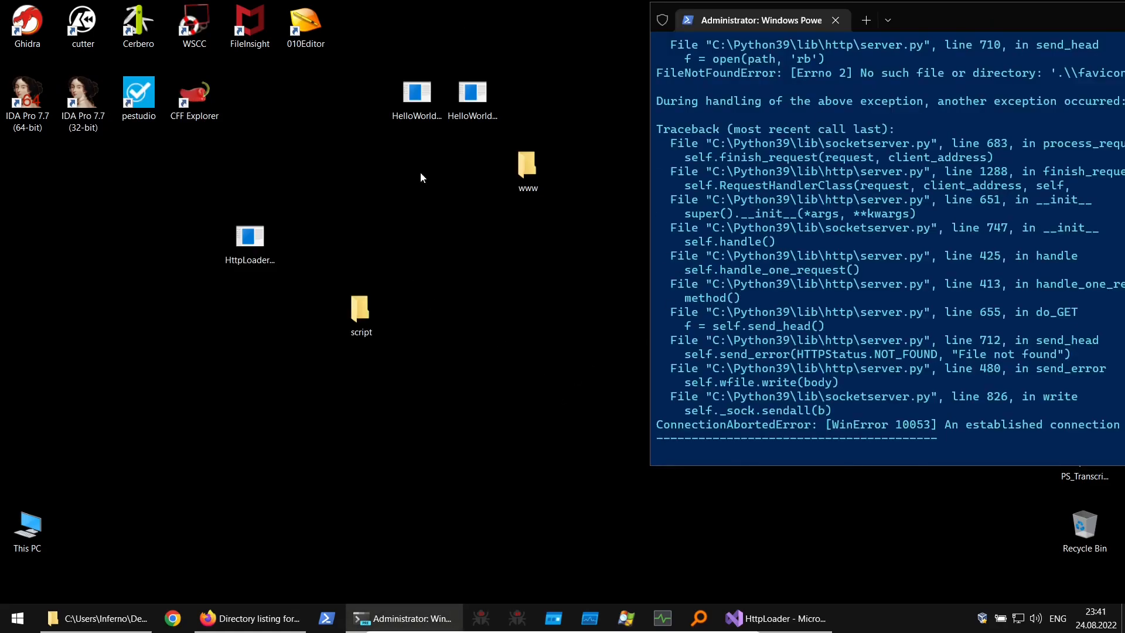
pyautogui.doubleClick(249, 236)
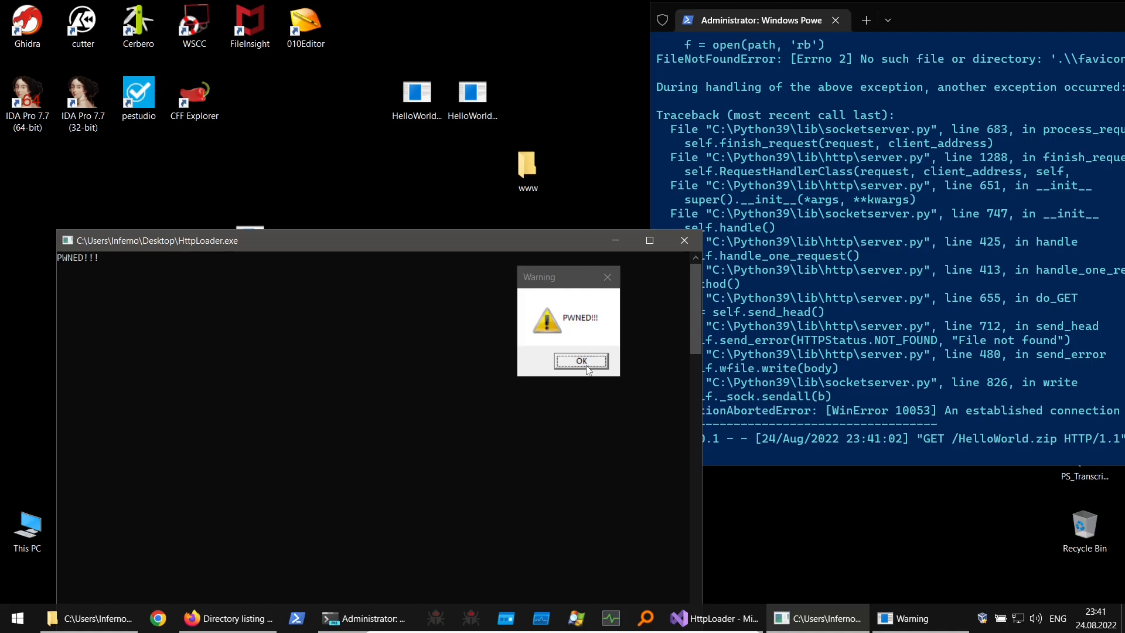
pyautogui.click(581, 361)
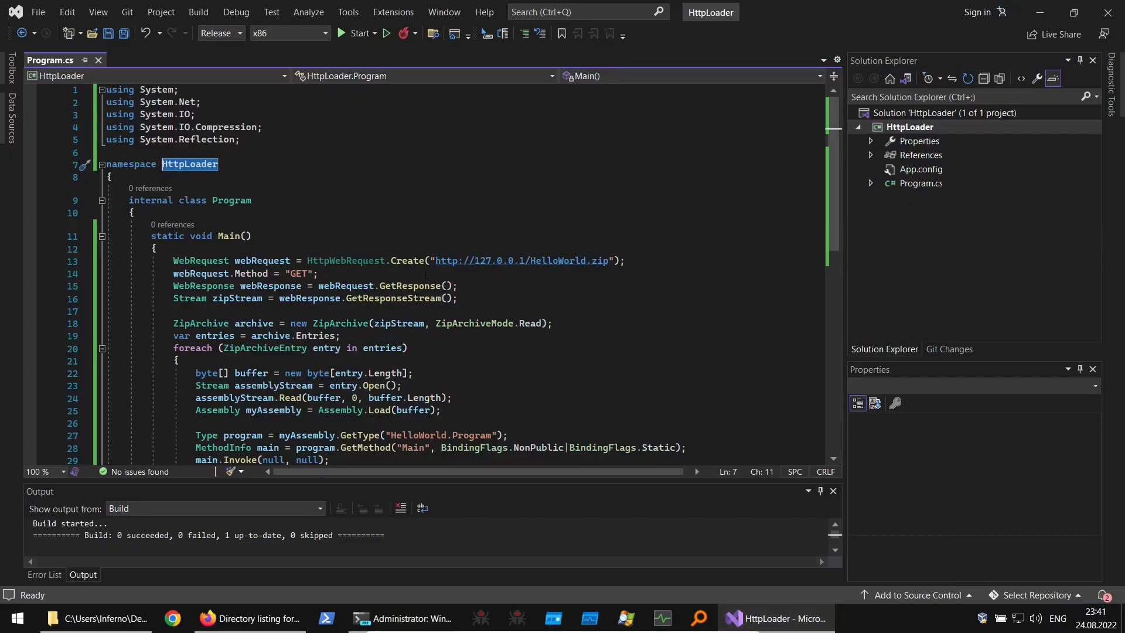
# Scroll through HttpLoader's Program.cs to the loop invoking each zipped assembly's Main.
pyautogui.scroll(-3)
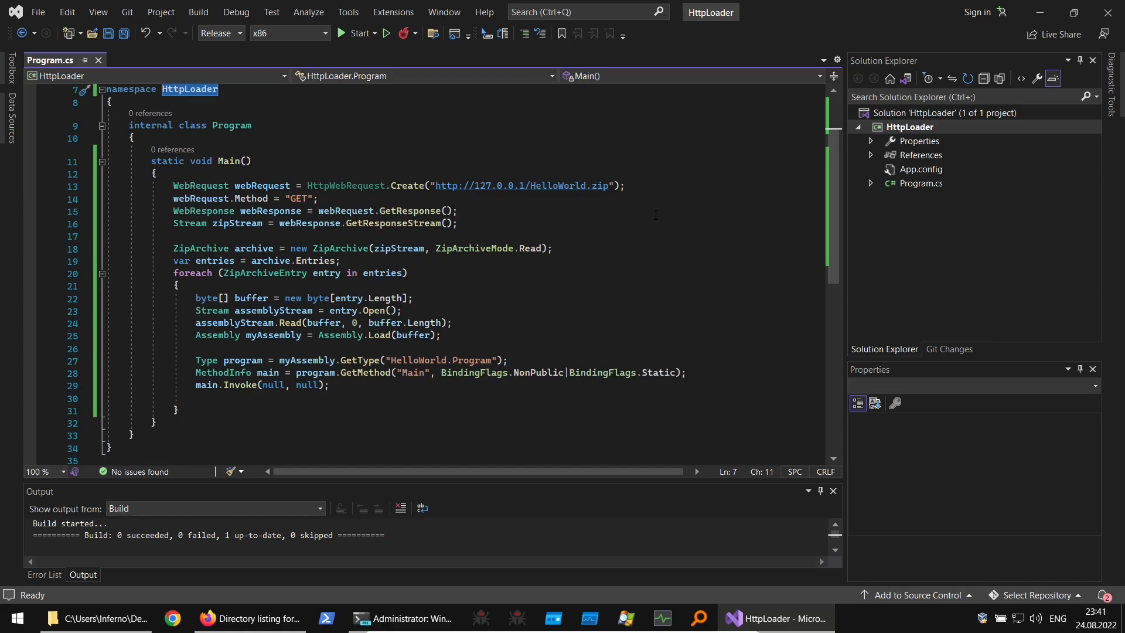
pyautogui.moveTo(879, 5)
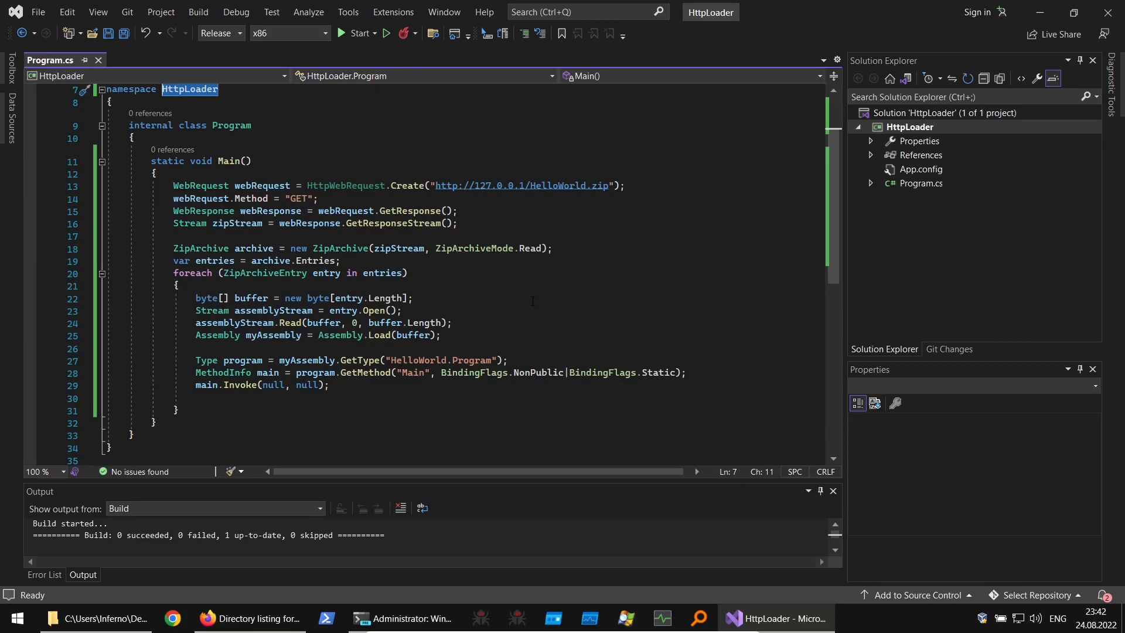
pyautogui.moveTo(775, 196)
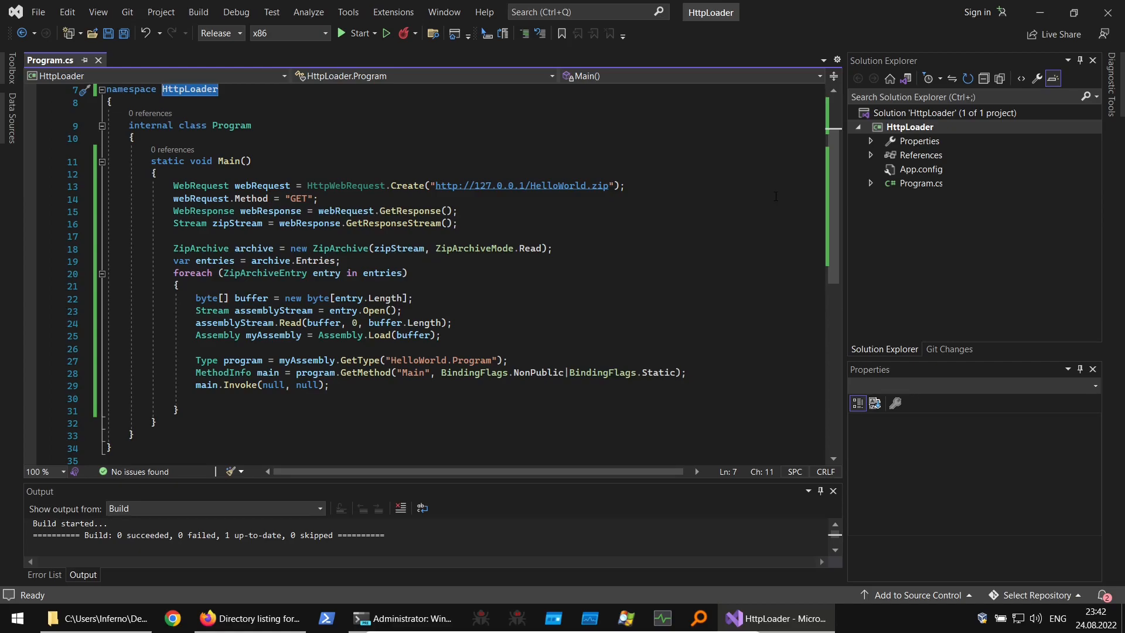